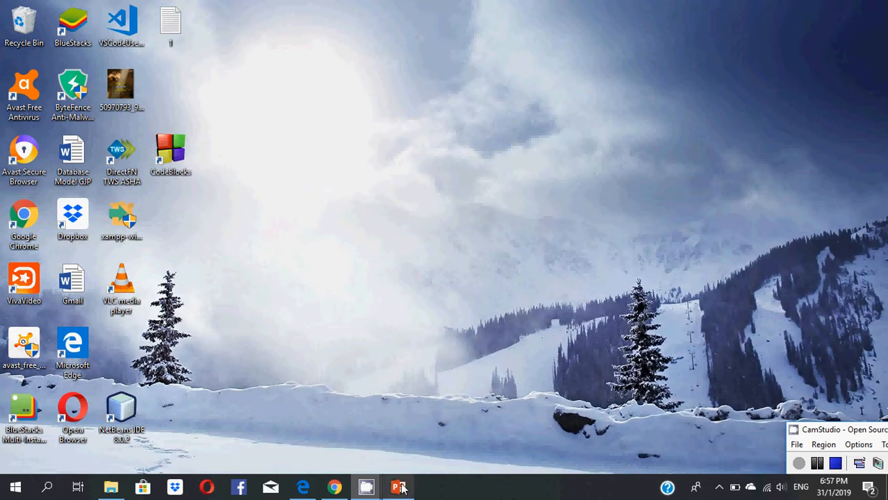
Step: Show slide 12 of the SQL presentation, "How to download and install XAMPP sever?"
click(398, 486)
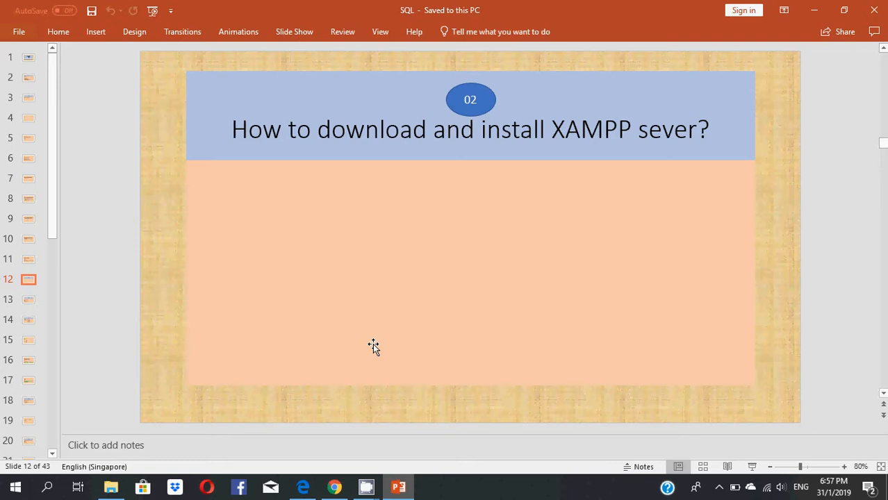
mouse_move(806, 7)
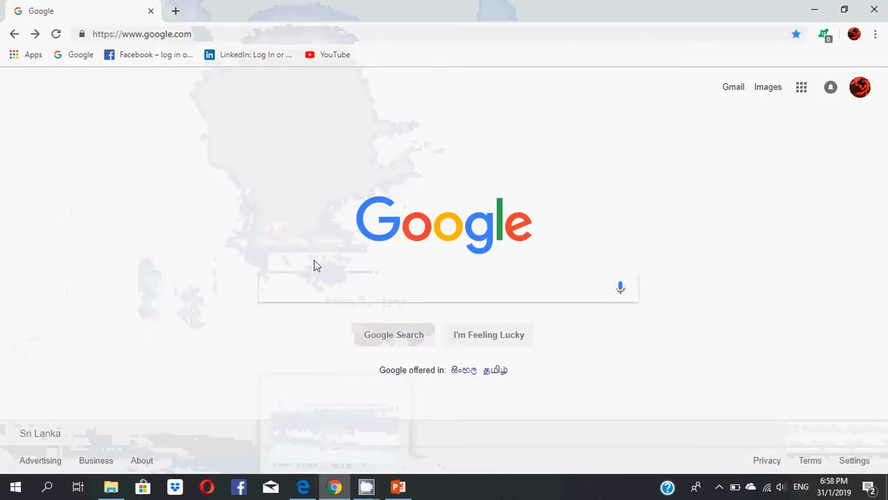
Step: Search Google for "download xampp" to find the Apache Friends download page
text(d)
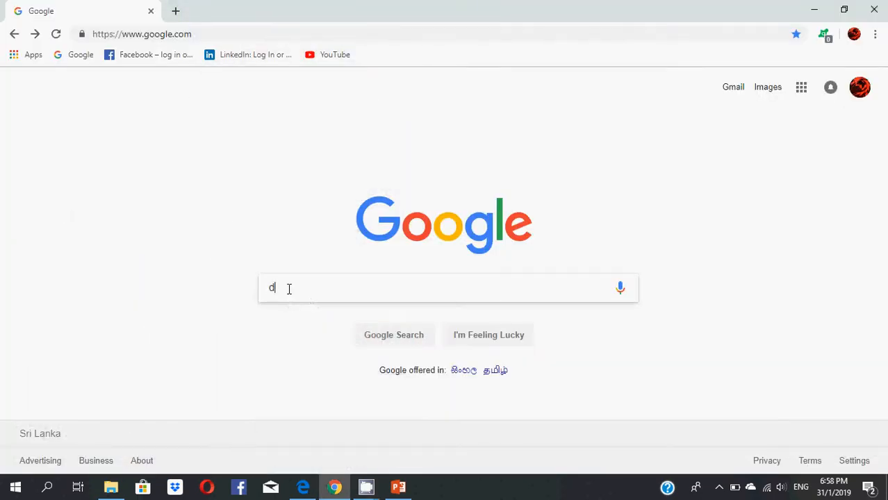
text(ow)
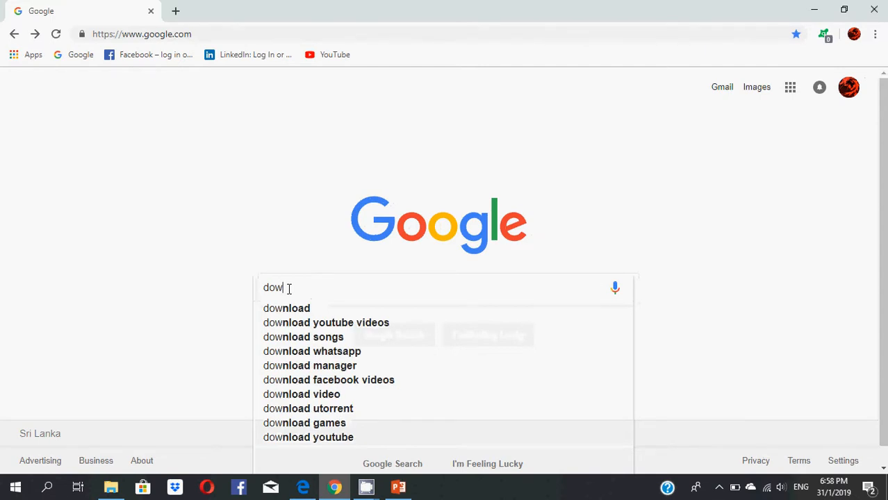
text(n)
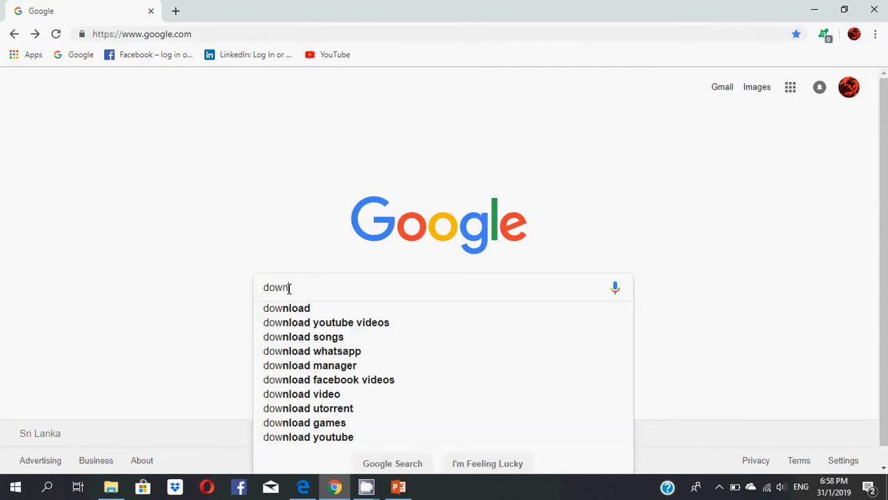
text(oad)
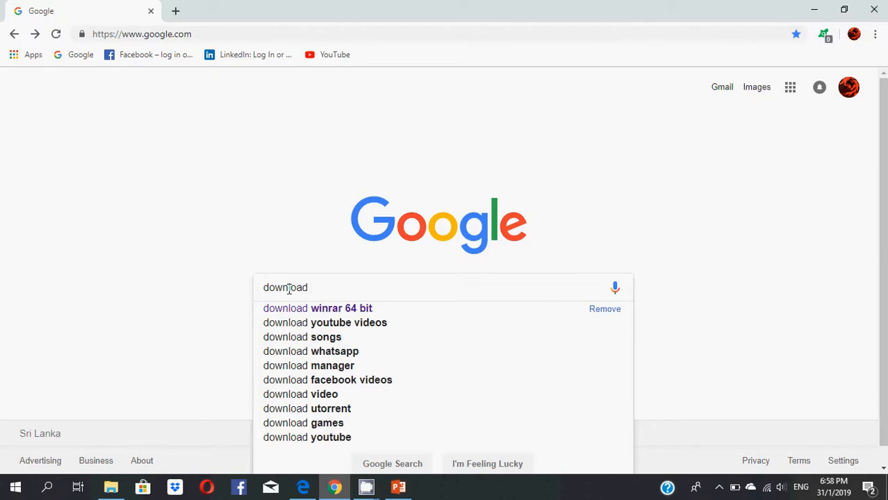
text(xampp)
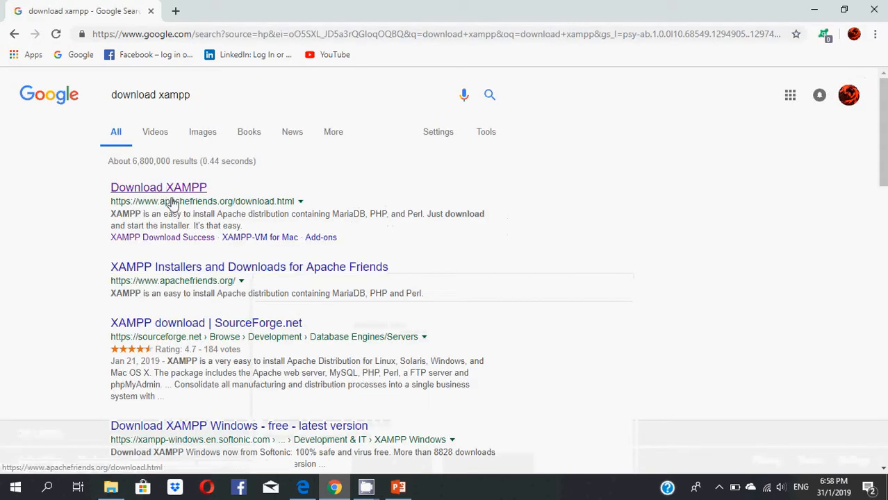
Step: From the Apache Friends page, download the Windows XAMPP installer for PHP 5.6.40 (32 bit)
click(158, 187)
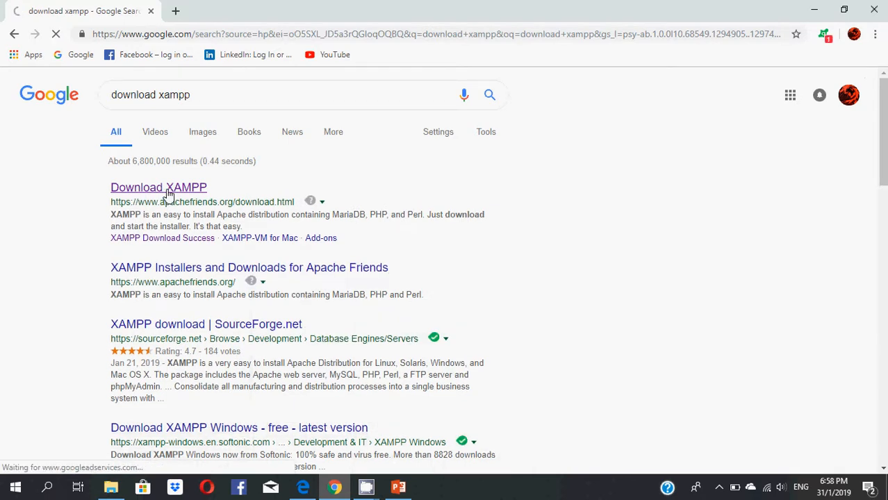
click(159, 188)
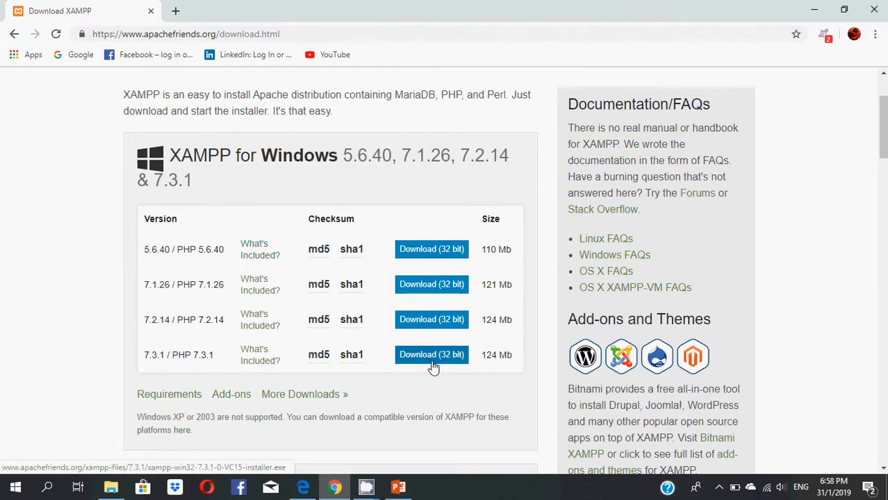
mouse_move(507, 331)
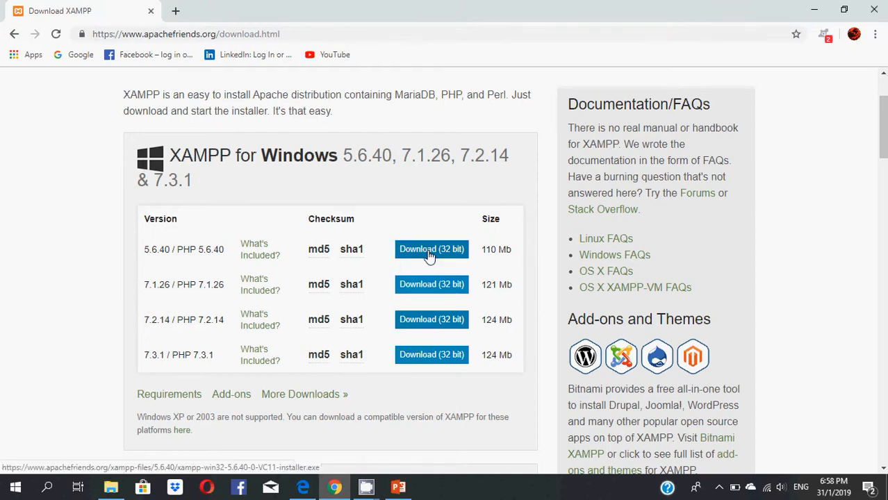
click(431, 251)
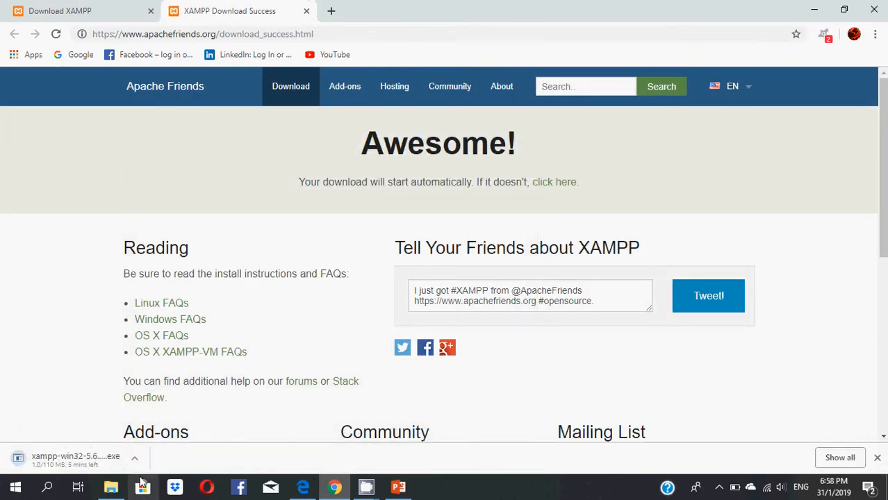
click(133, 459)
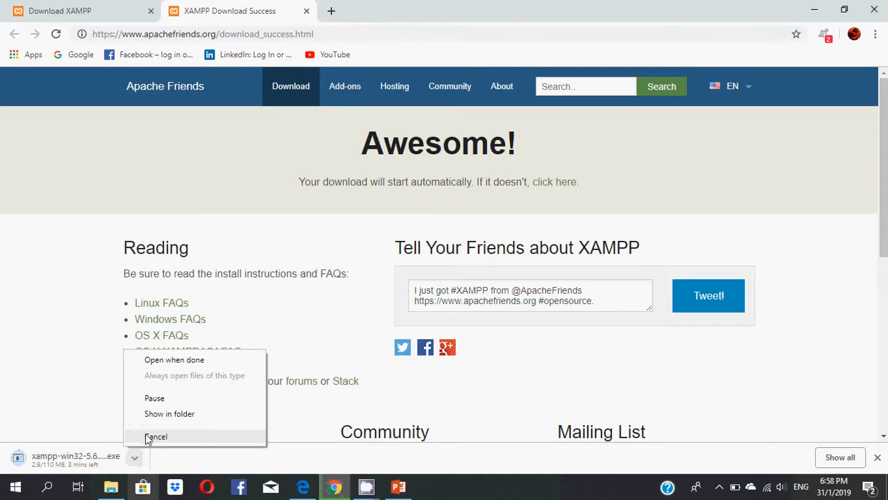
click(155, 437)
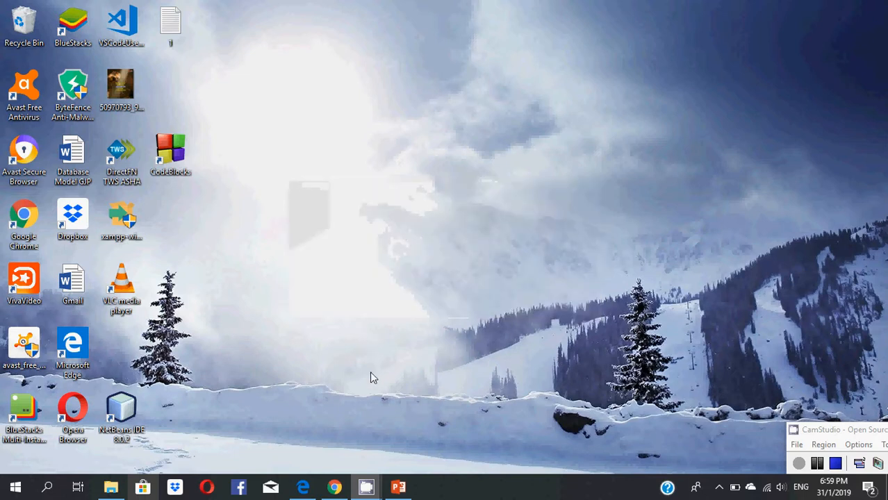
mouse_move(483, 402)
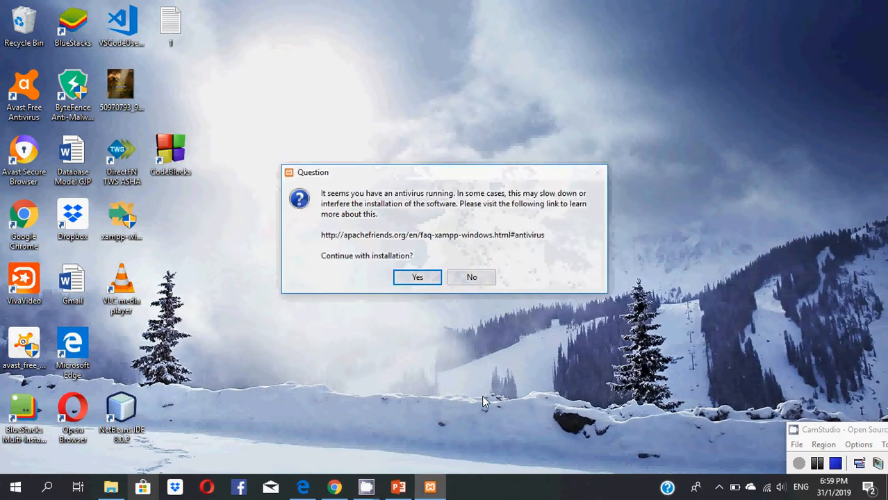
mouse_move(370, 219)
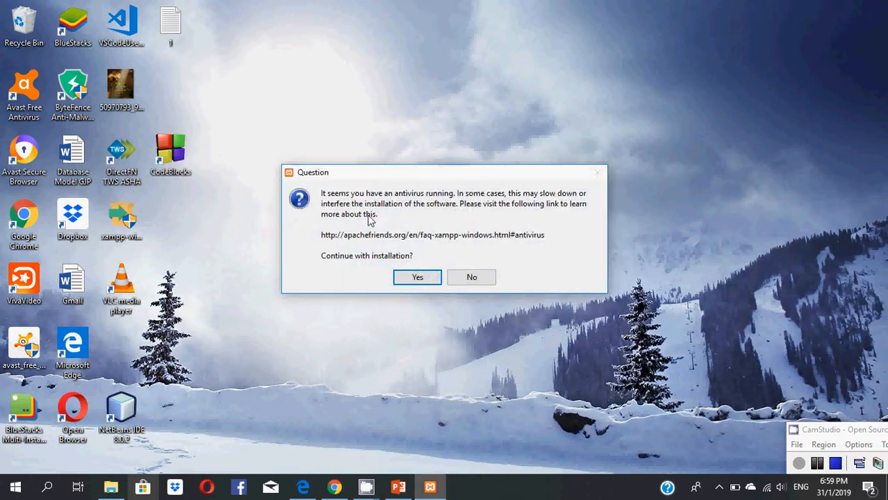
mouse_move(401, 253)
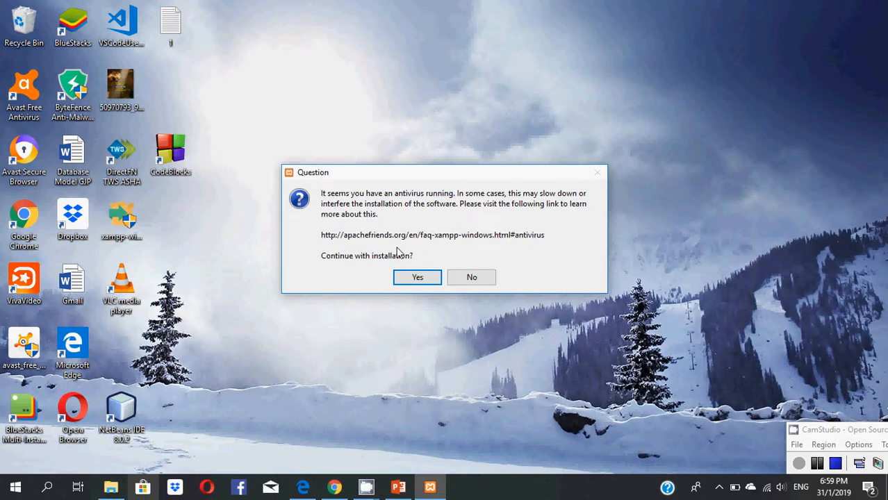
mouse_move(440, 267)
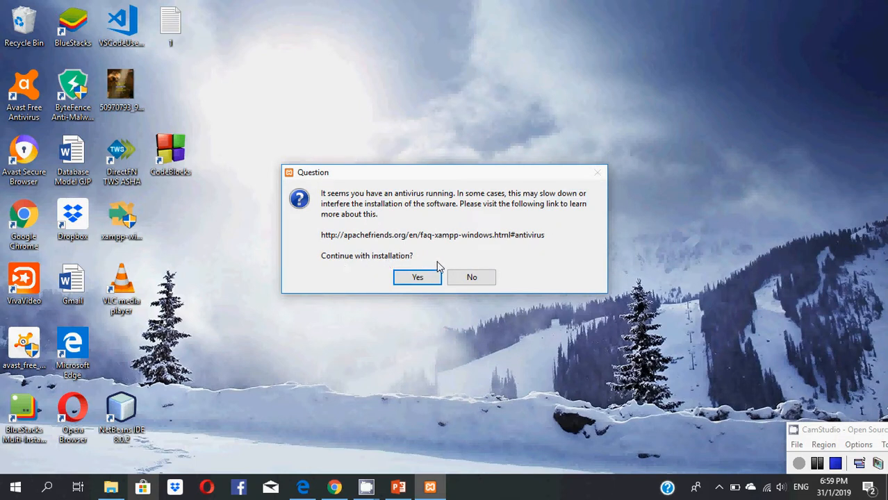
Step: Confirm Yes on the antivirus question and OK on the UAC warning to reach the welcome page
click(417, 278)
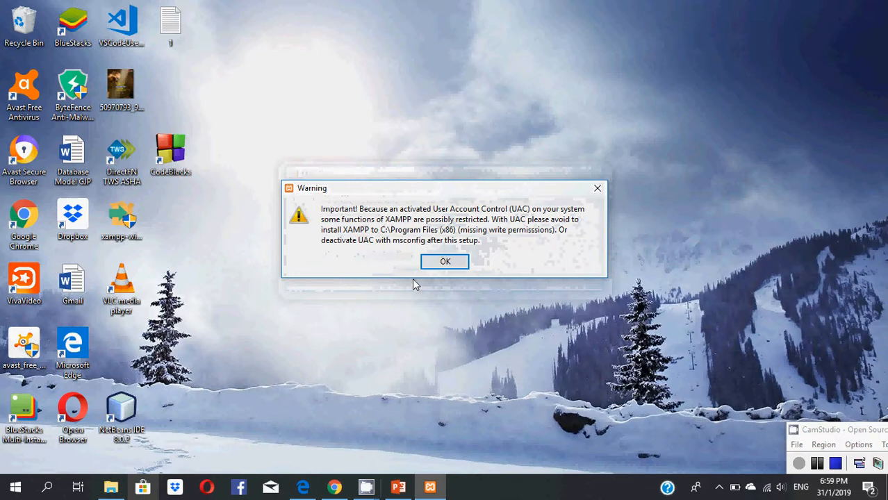
mouse_move(373, 214)
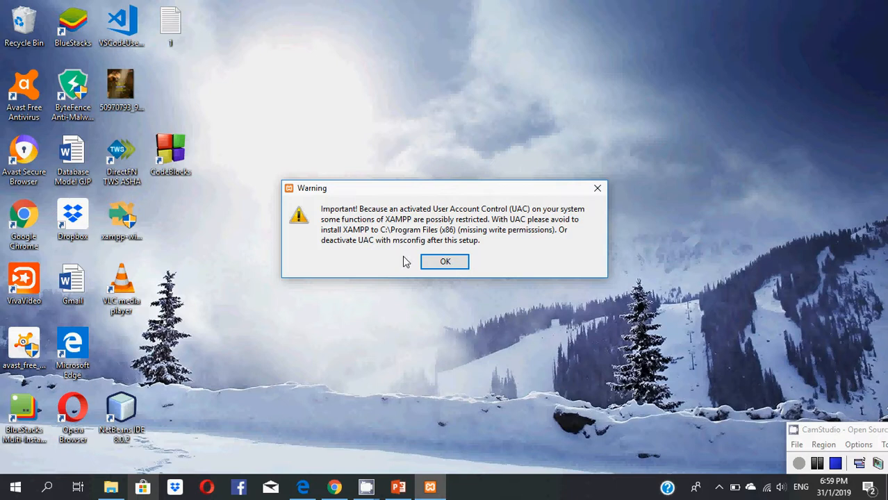
click(445, 261)
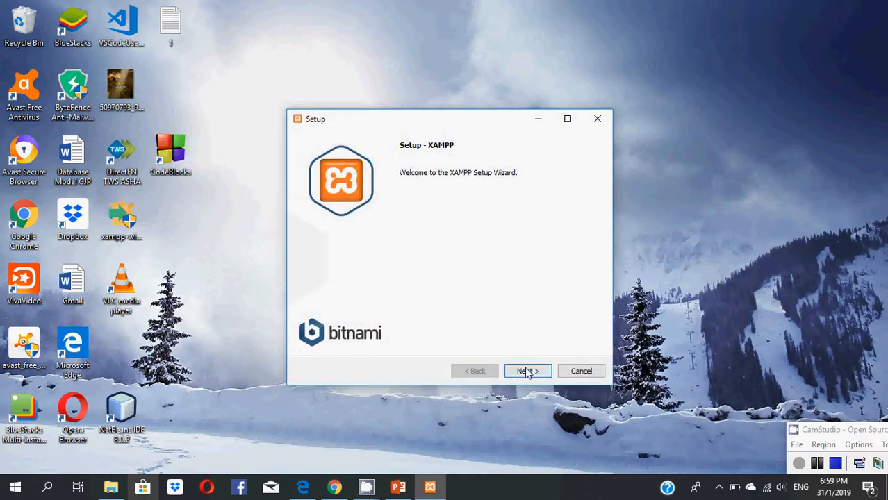
Step: Advance from the welcome page to Select Components, leaving every component checked
click(528, 370)
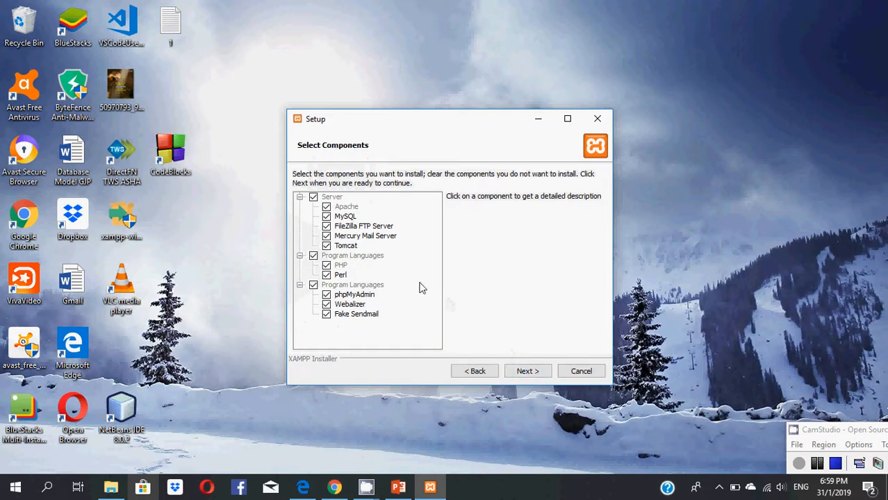
mouse_move(351, 256)
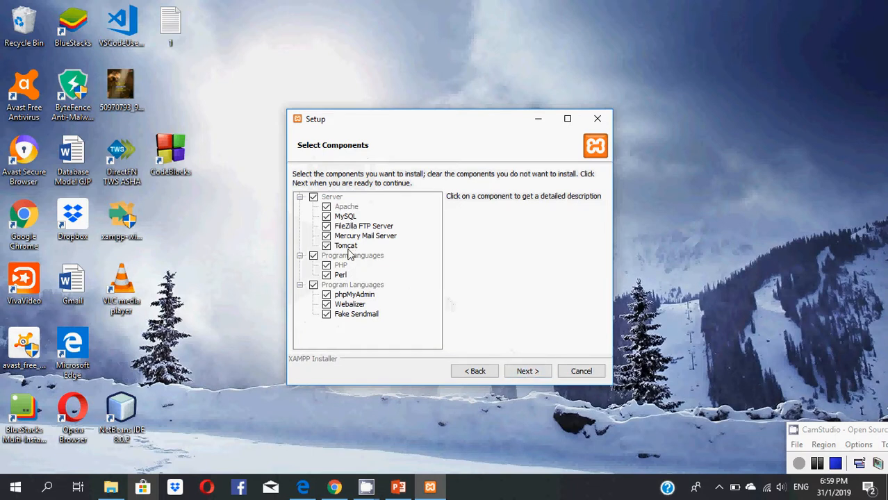
click(332, 198)
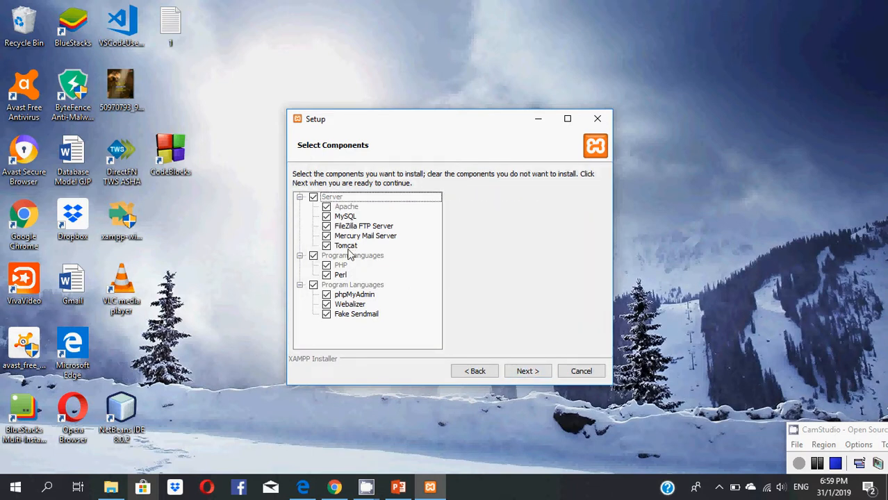
mouse_move(372, 233)
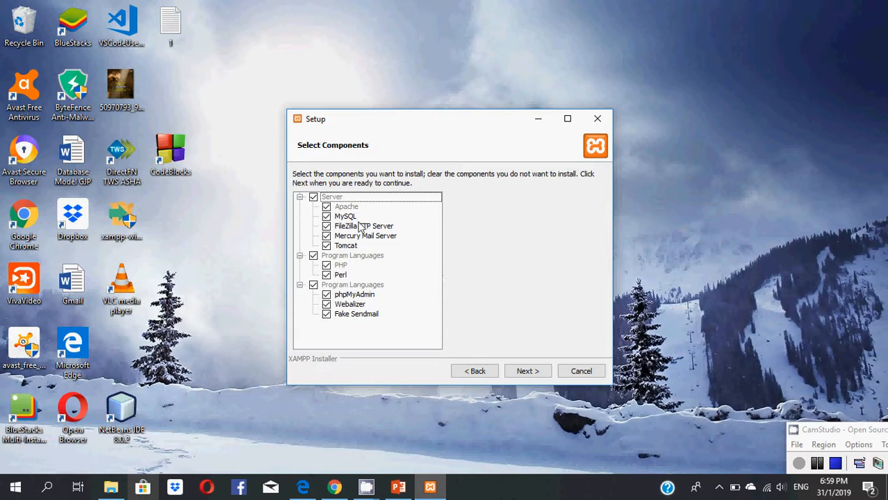
mouse_move(367, 250)
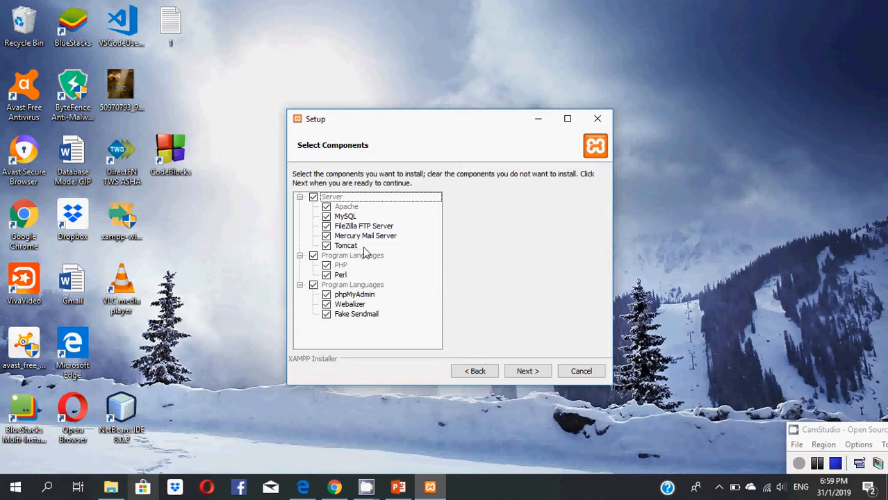
mouse_move(340, 278)
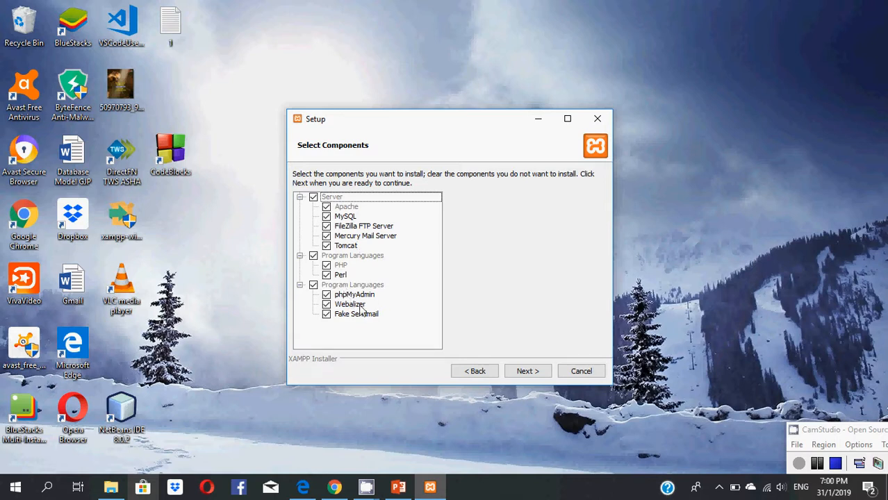
mouse_move(386, 256)
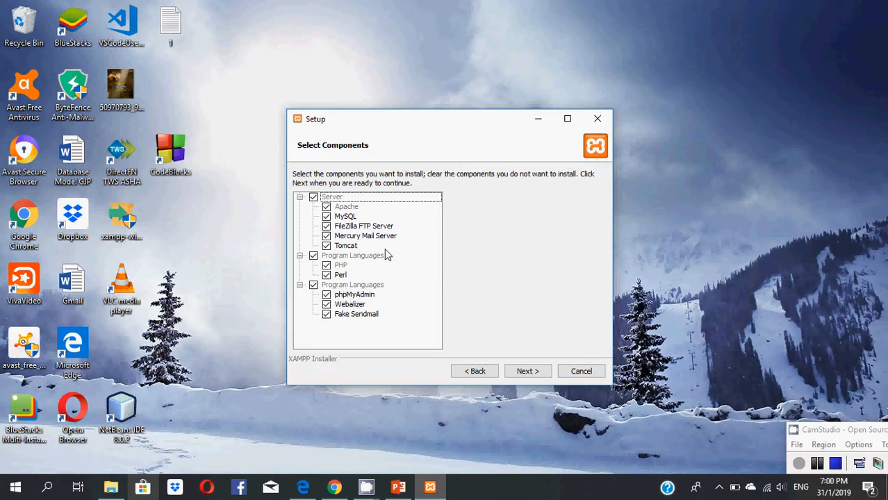
mouse_move(486, 320)
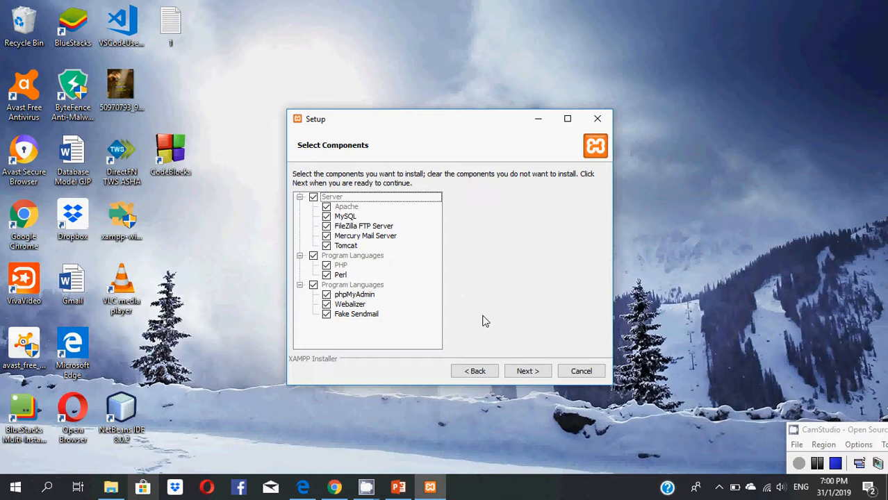
Step: Accept C:\xampp as the install folder and pass the Bitnami page to Ready to Install
click(528, 370)
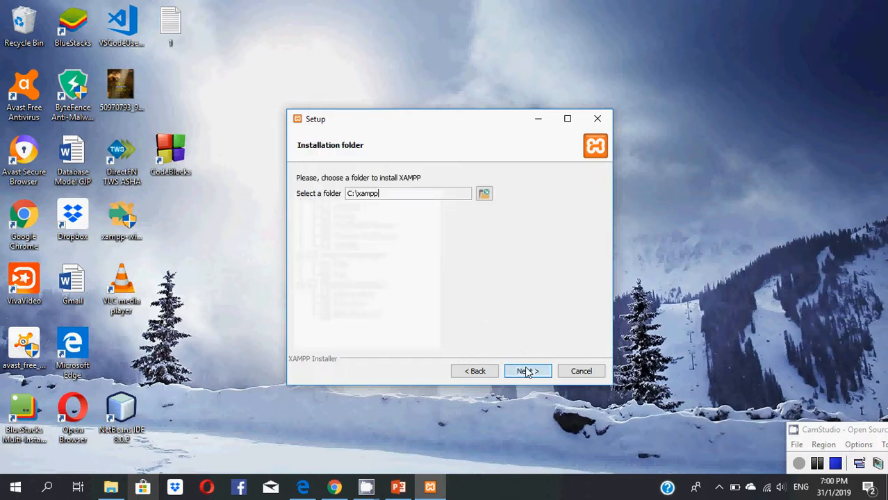
mouse_move(375, 201)
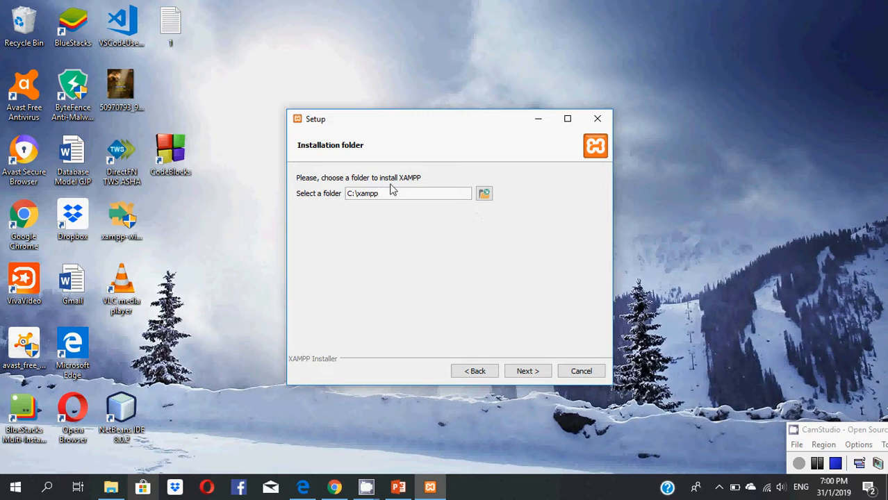
mouse_move(505, 348)
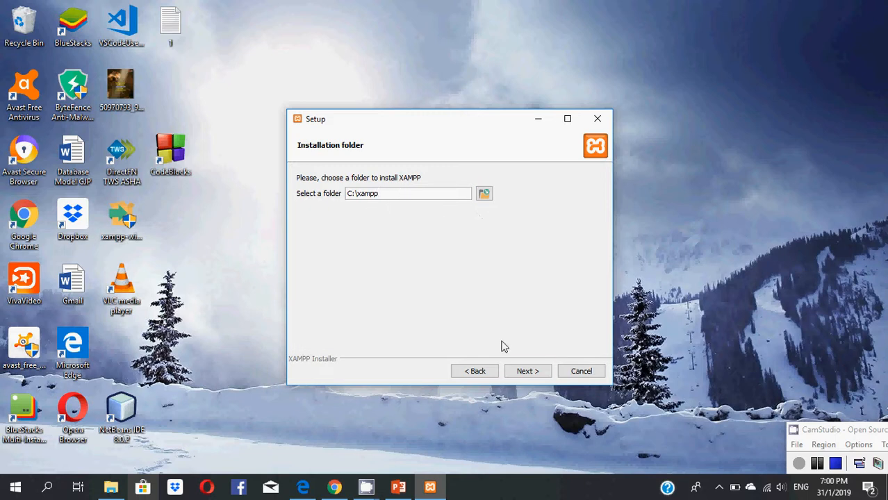
click(527, 370)
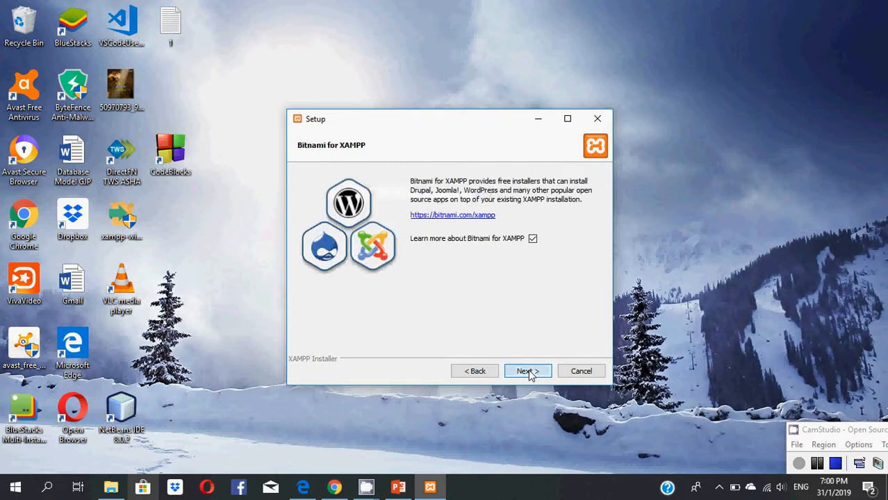
click(527, 370)
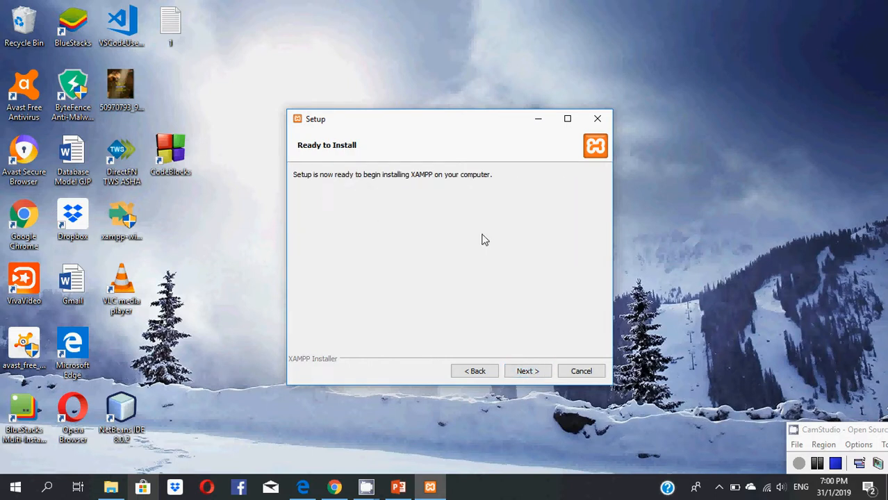
mouse_move(507, 217)
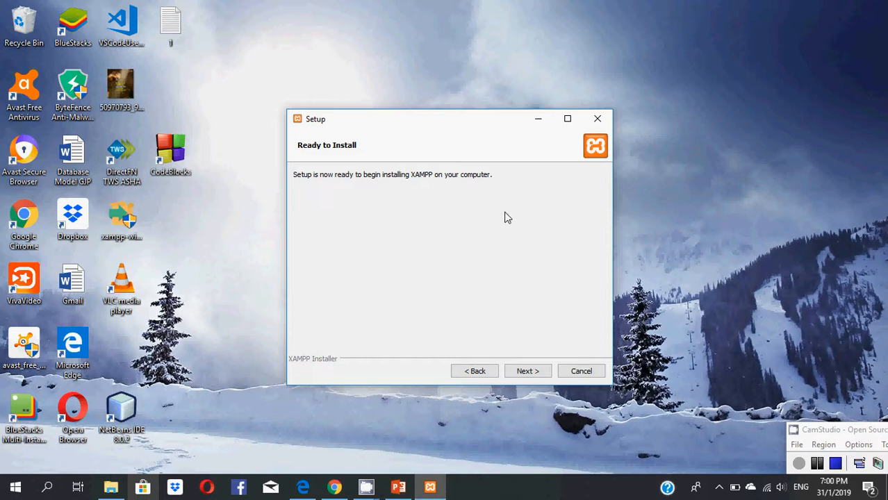
Step: Begin installing XAMPP from the Ready to Install page and let files unpack
click(527, 370)
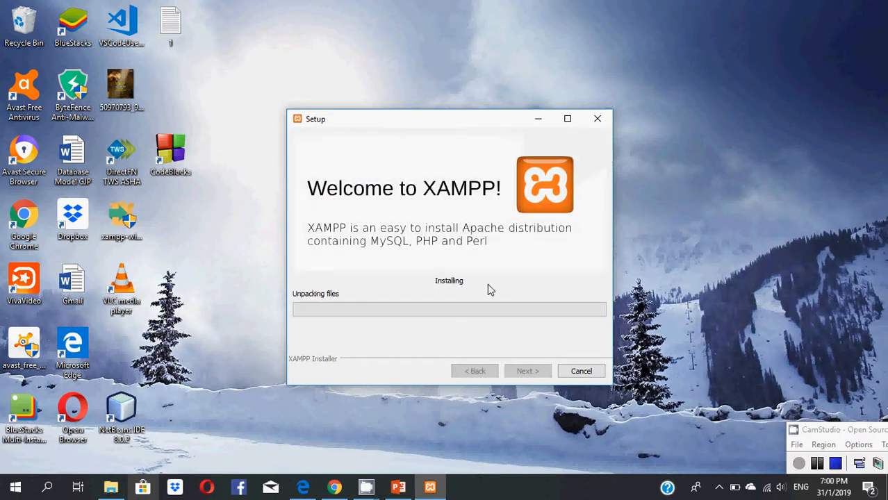
mouse_move(556, 283)
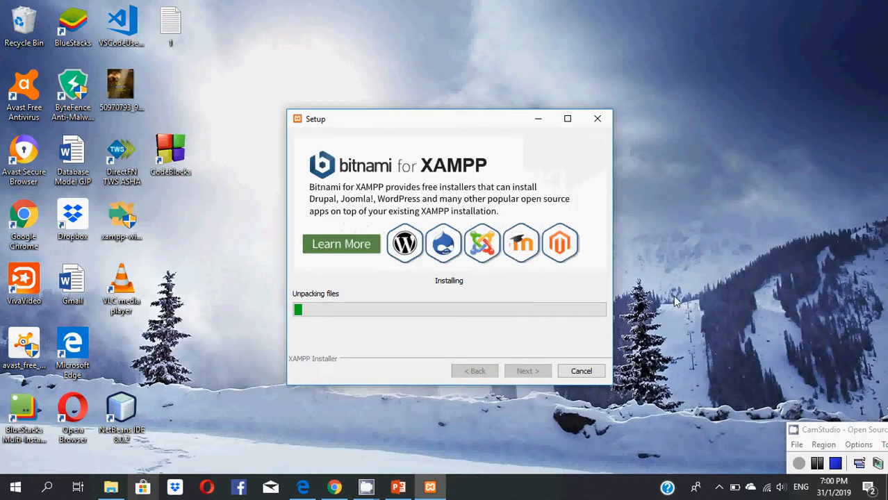
mouse_move(562, 267)
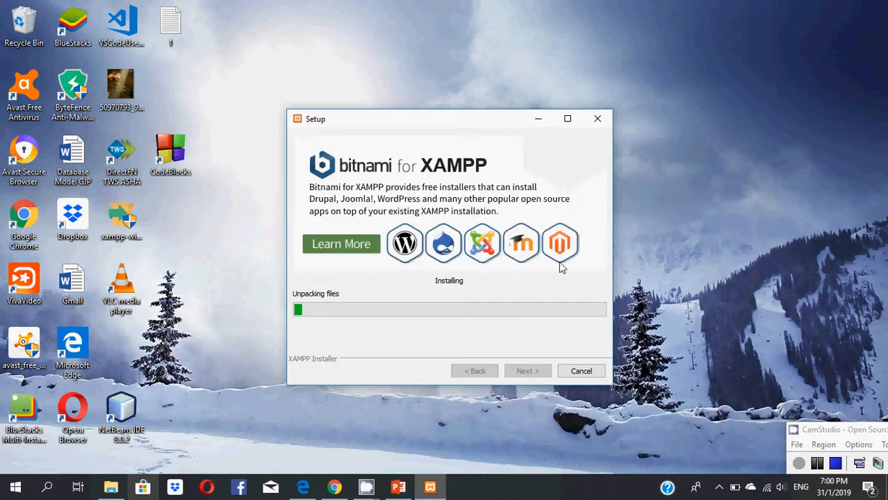
mouse_move(556, 268)
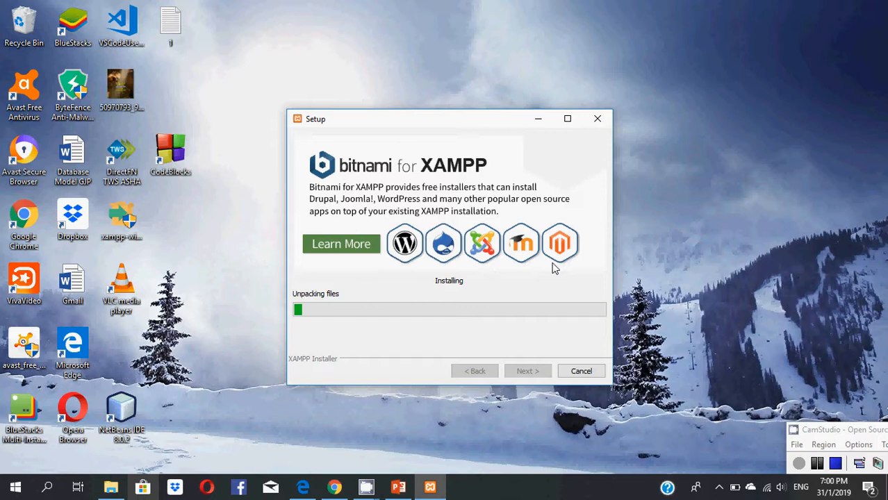
mouse_move(678, 331)
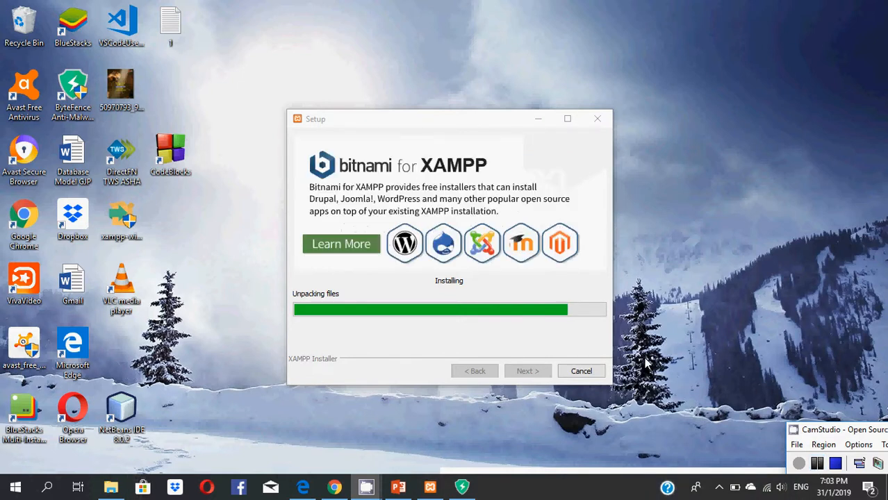
mouse_move(720, 395)
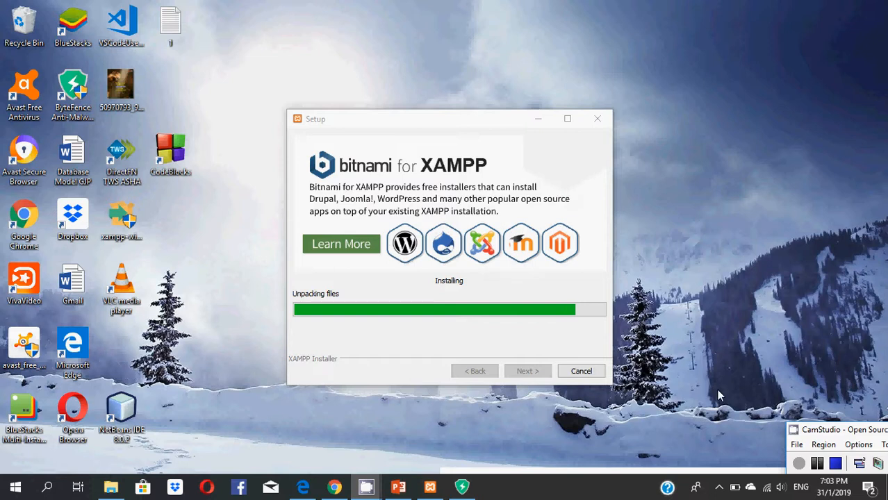
mouse_move(724, 397)
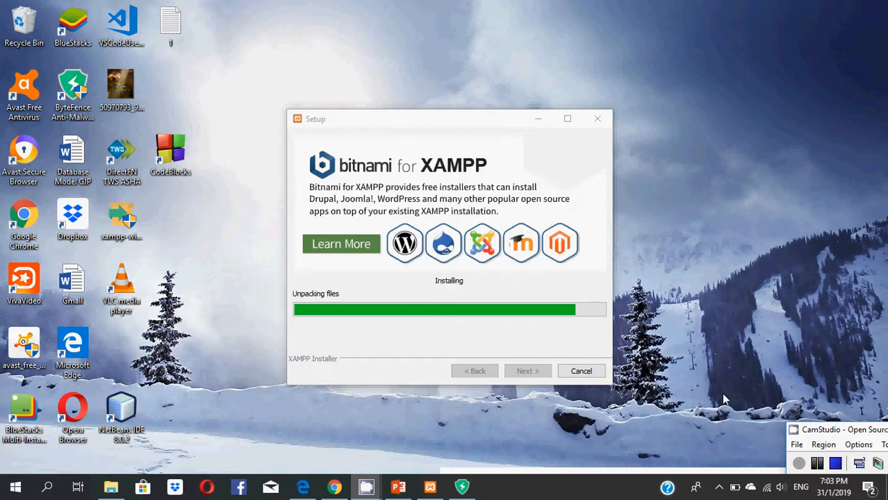
mouse_move(804, 445)
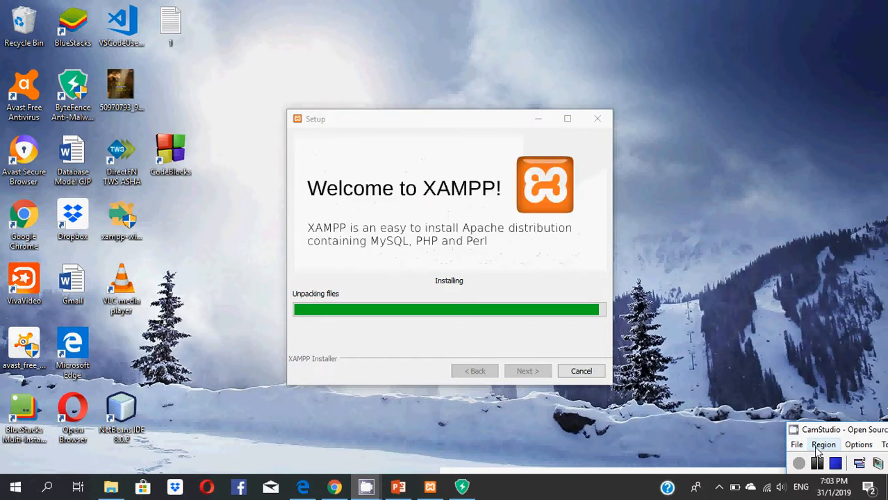
mouse_move(783, 361)
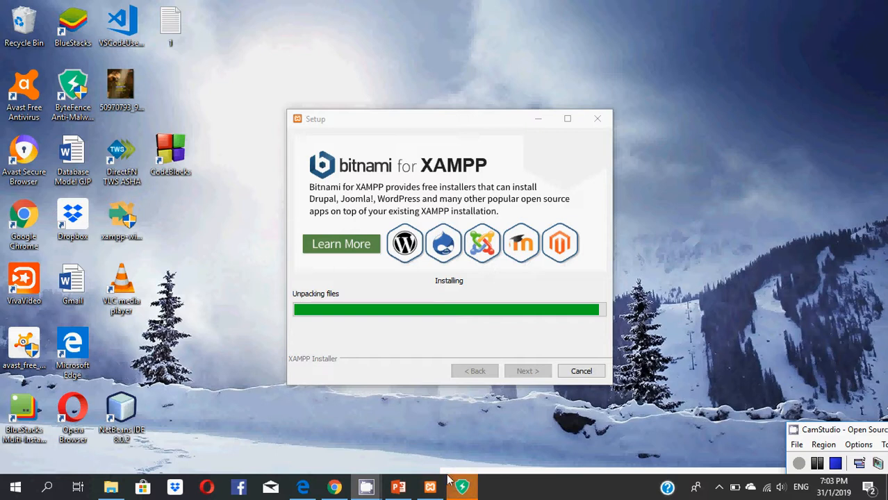
mouse_move(784, 361)
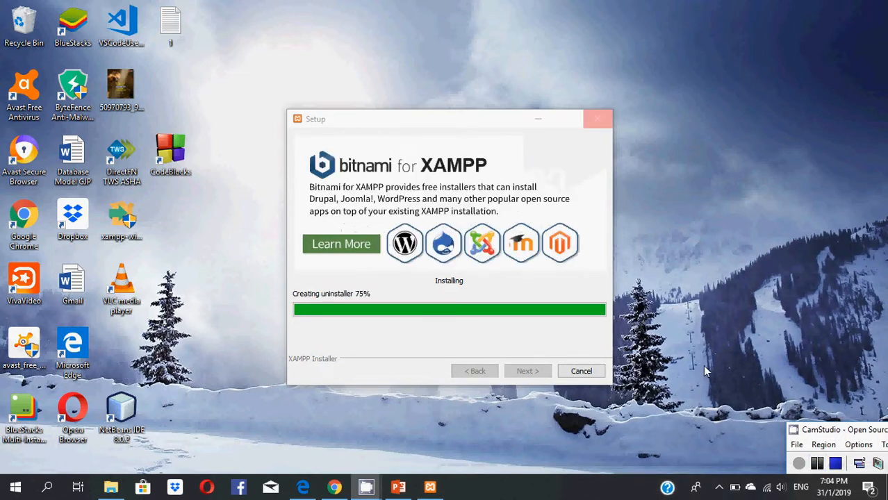
mouse_move(684, 311)
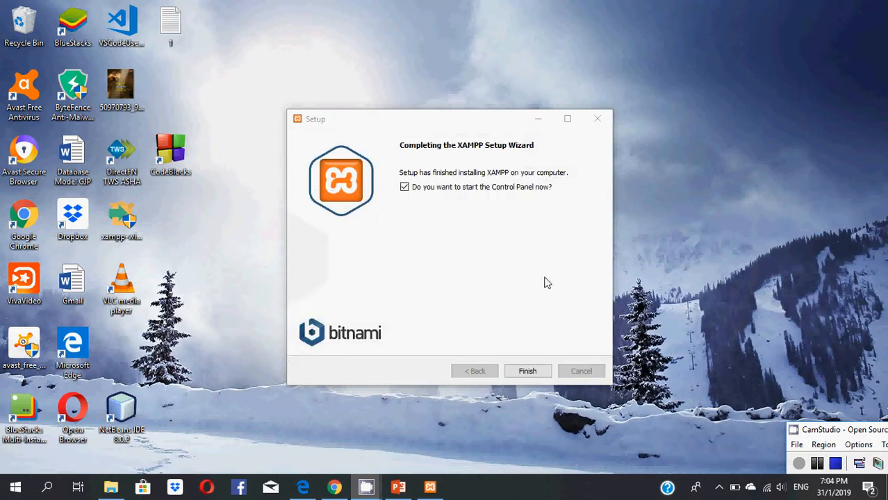
mouse_move(606, 317)
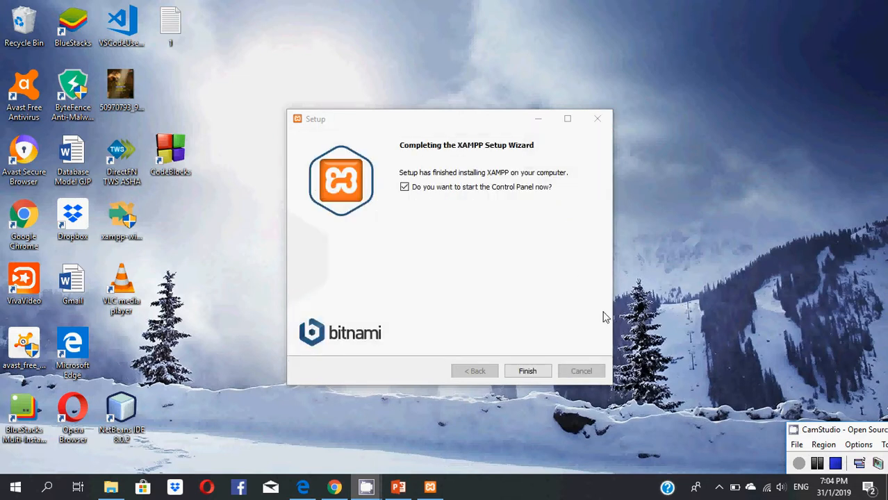
mouse_move(545, 347)
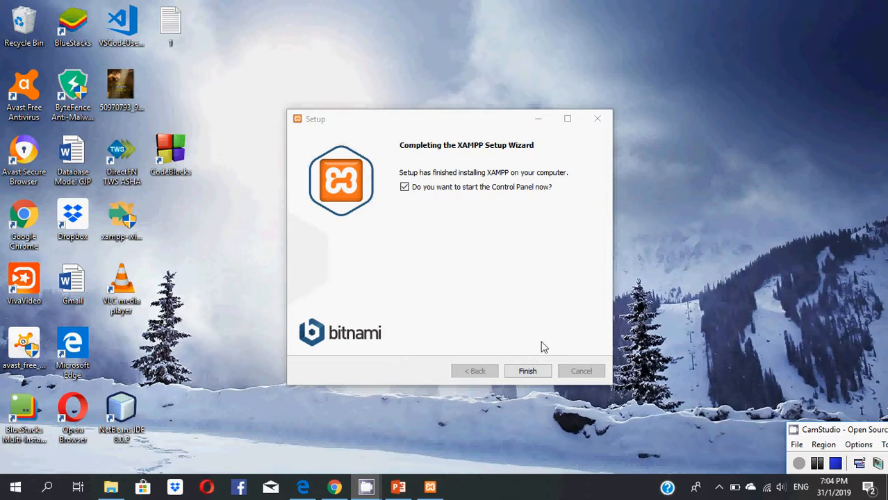
mouse_move(478, 162)
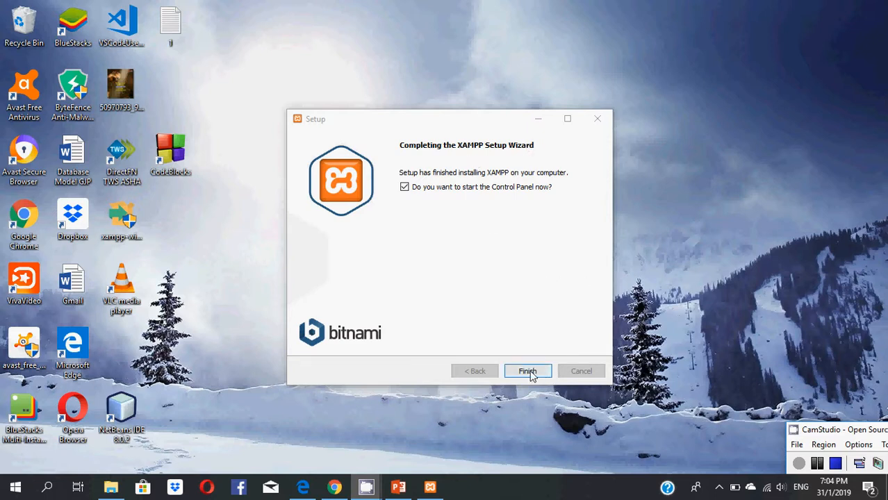
Step: Finish setup with 'start the Control Panel now' left checked, closing the wizard
click(528, 369)
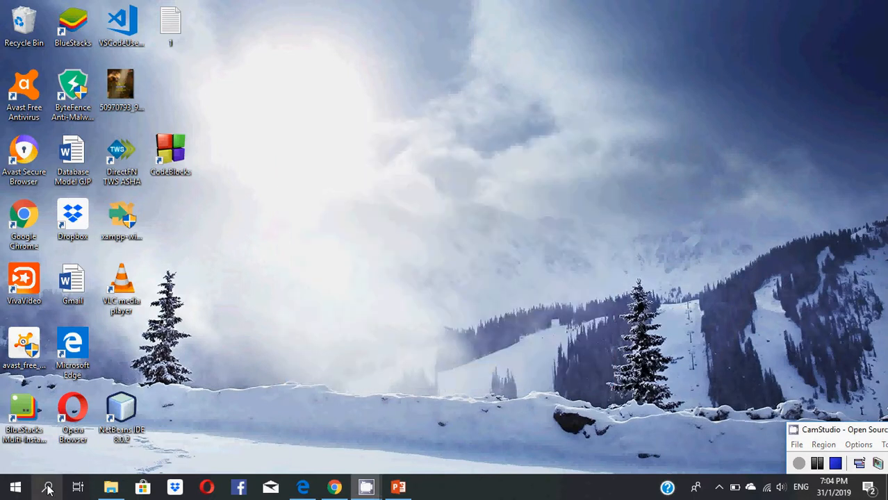
click(47, 486)
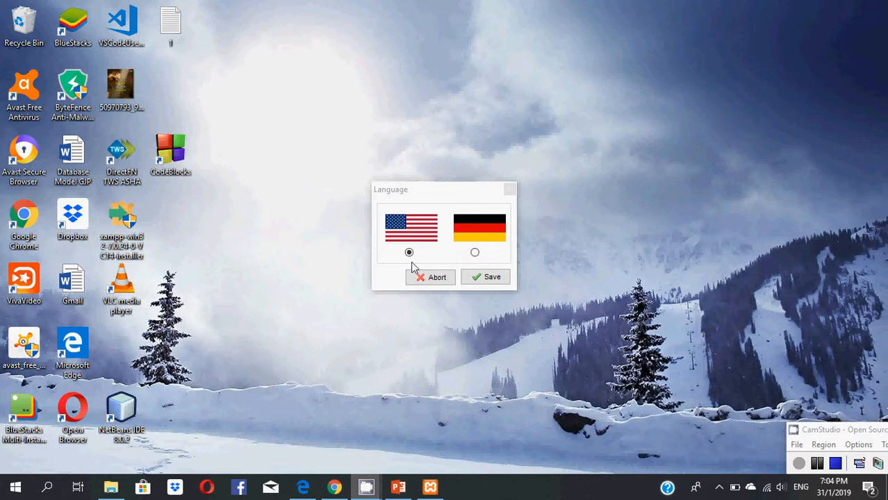
mouse_move(442, 236)
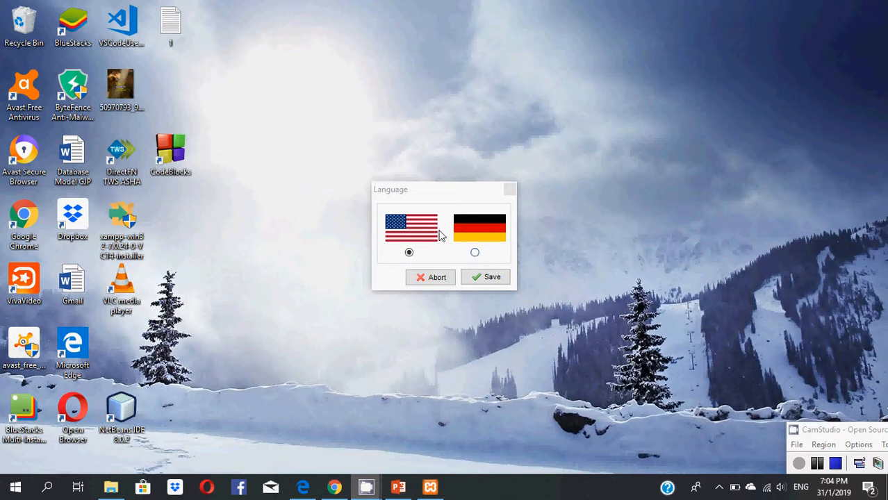
mouse_move(410, 233)
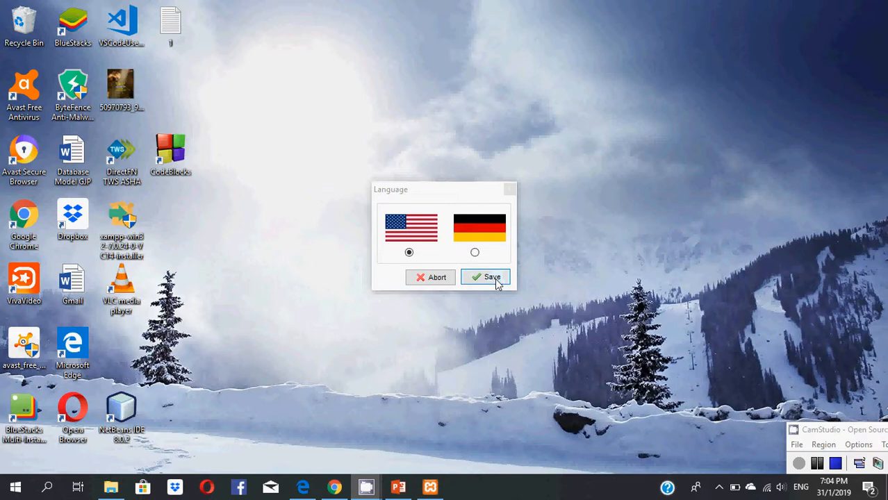
Step: Save English (US flag) as the XAMPP Control Panel interface language
click(486, 278)
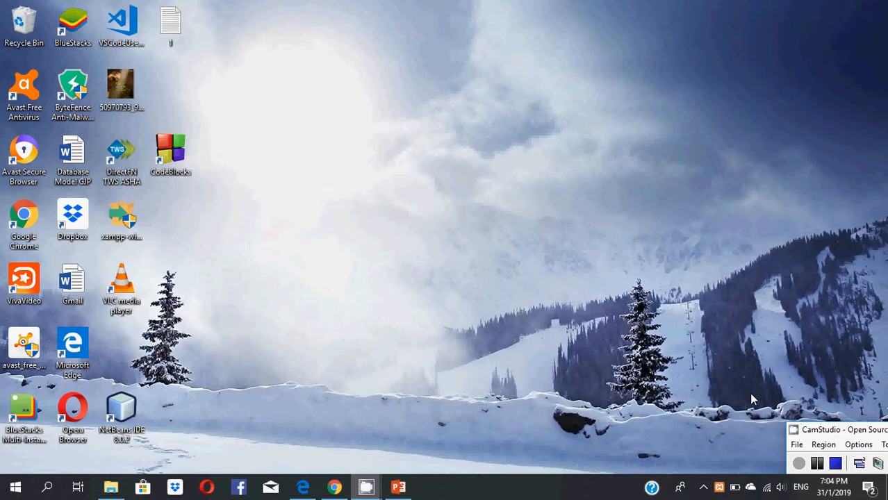
Step: Bring up the XAMPP Control Panel and start Apache so it runs on ports 80 and 443
double_click(121, 220)
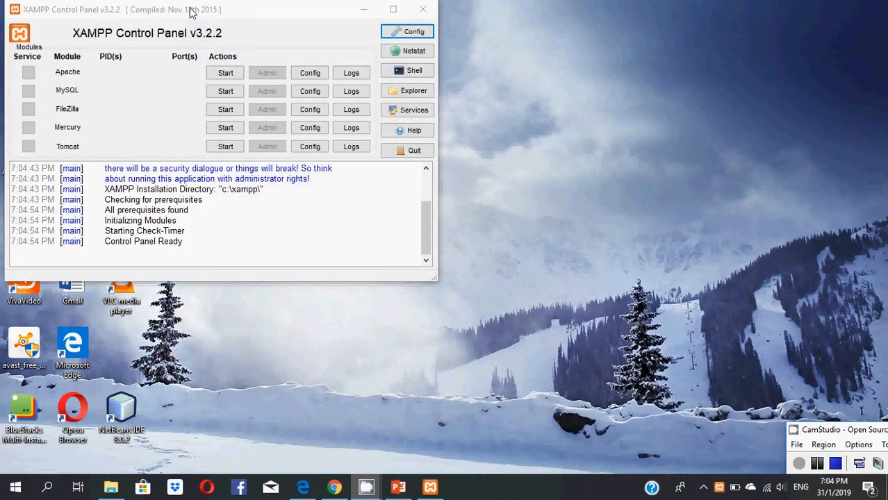
mouse_move(132, 109)
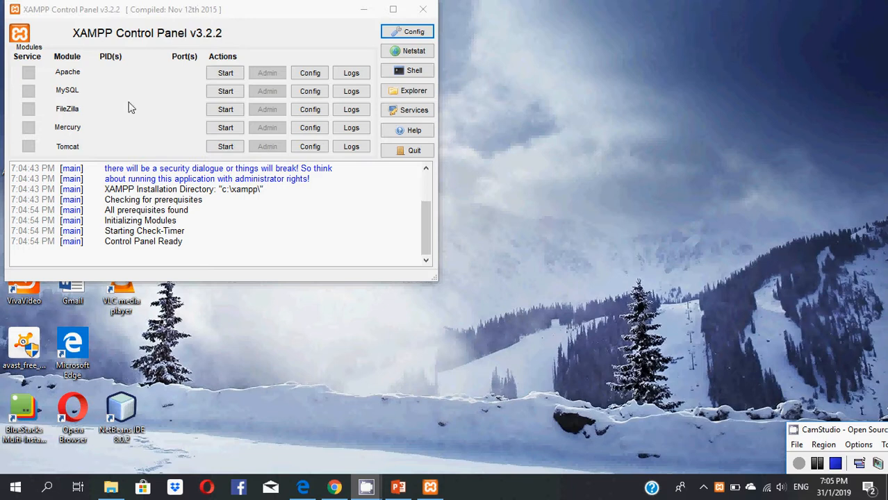
mouse_move(80, 114)
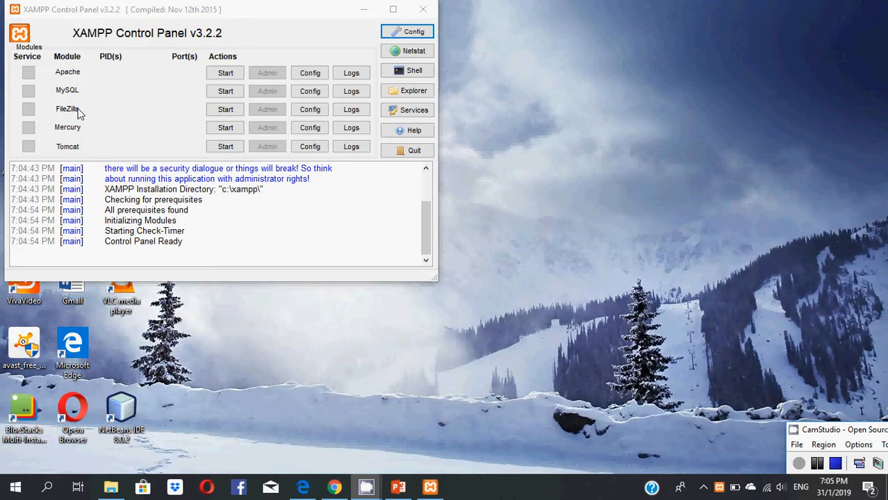
mouse_move(78, 92)
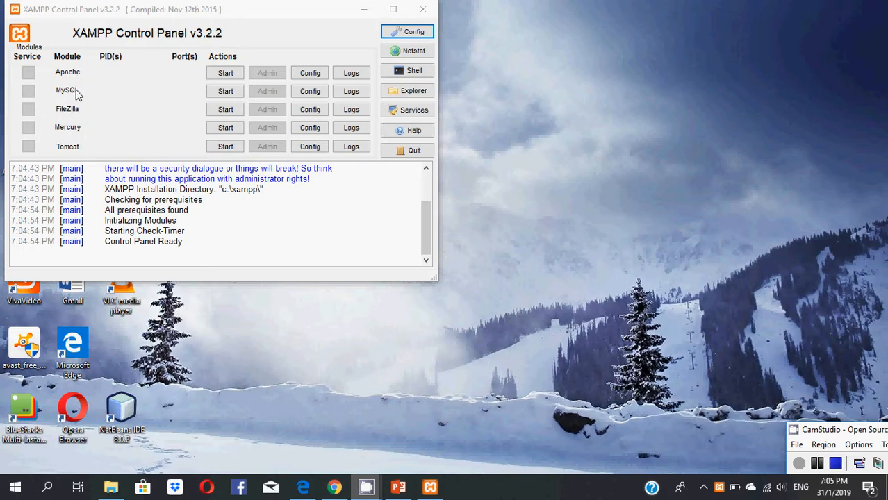
mouse_move(225, 73)
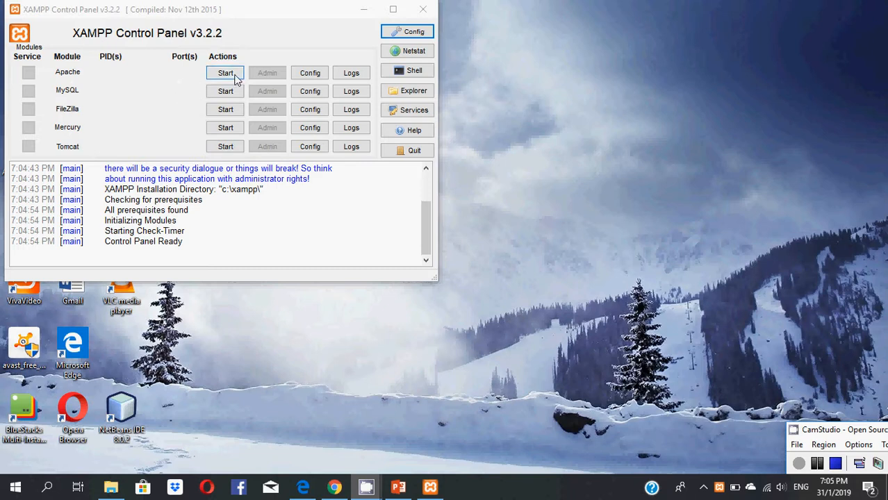
click(225, 73)
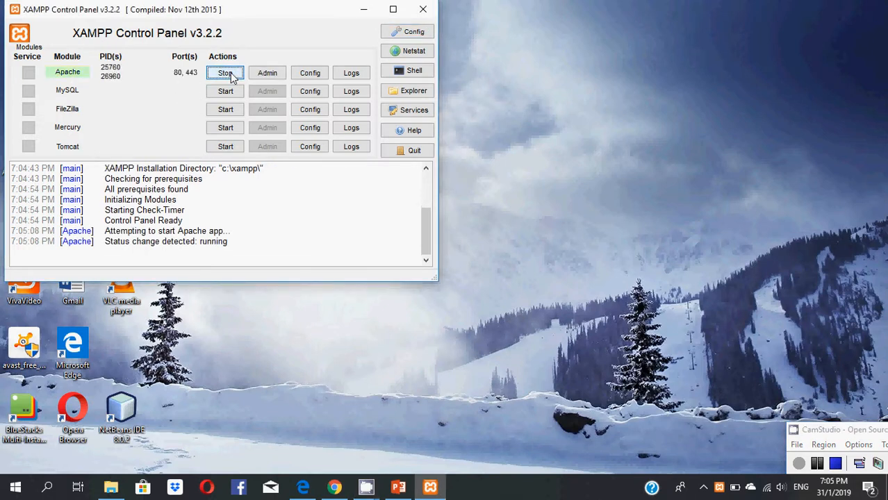
mouse_move(187, 81)
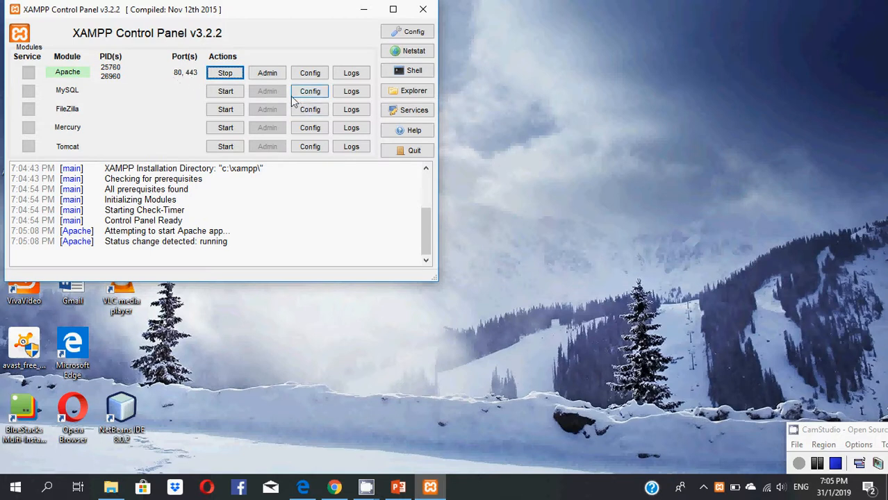
mouse_move(340, 484)
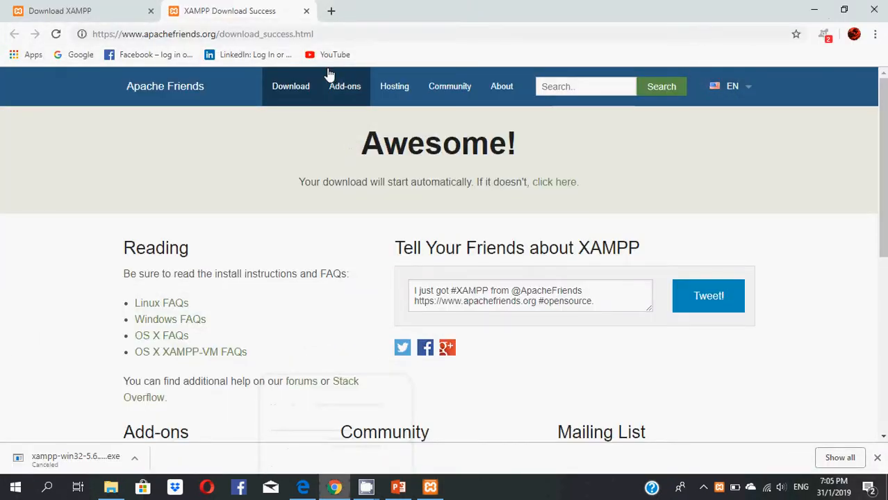
Step: Load localhost in a new tab and browse the 'Welcome to XAMPP for Windows 7.0.24' dashboard
click(330, 11)
text(lo)
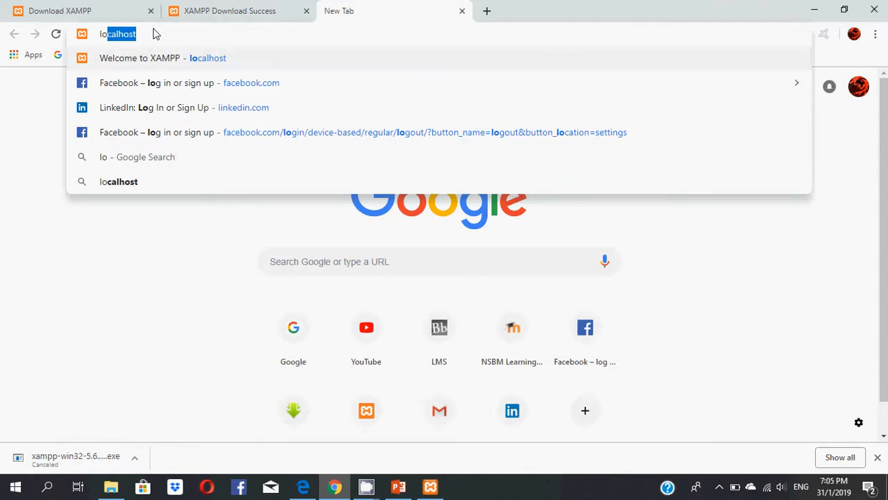
click(162, 58)
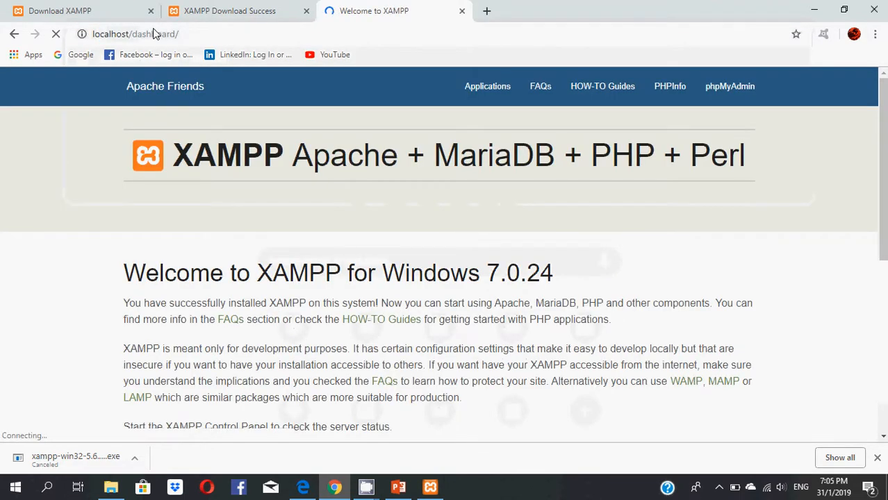
scroll(down, 3)
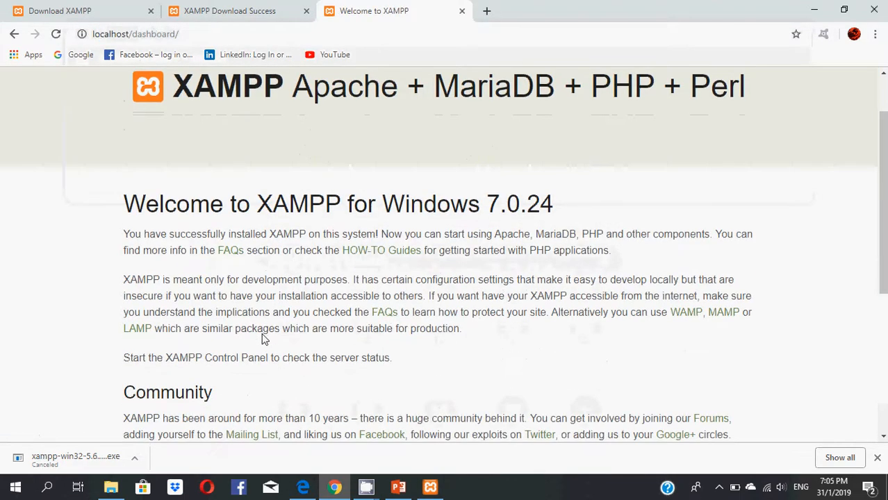
scroll(up, 3)
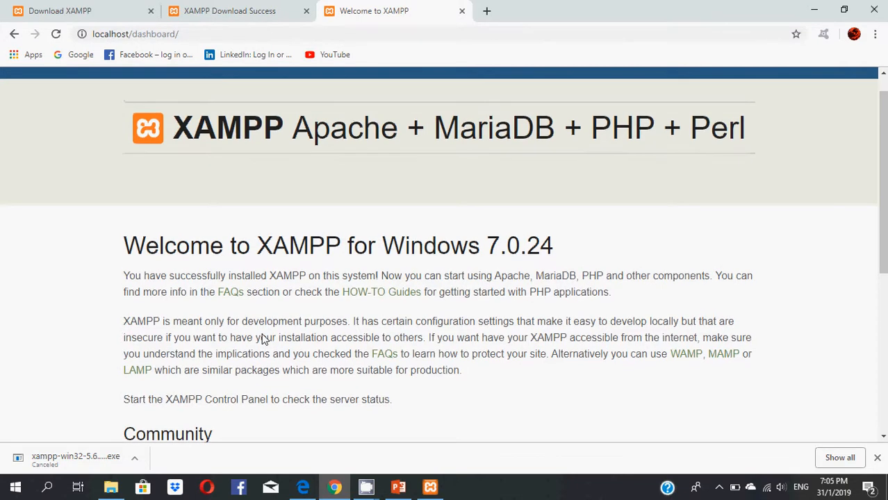
scroll(down, 3)
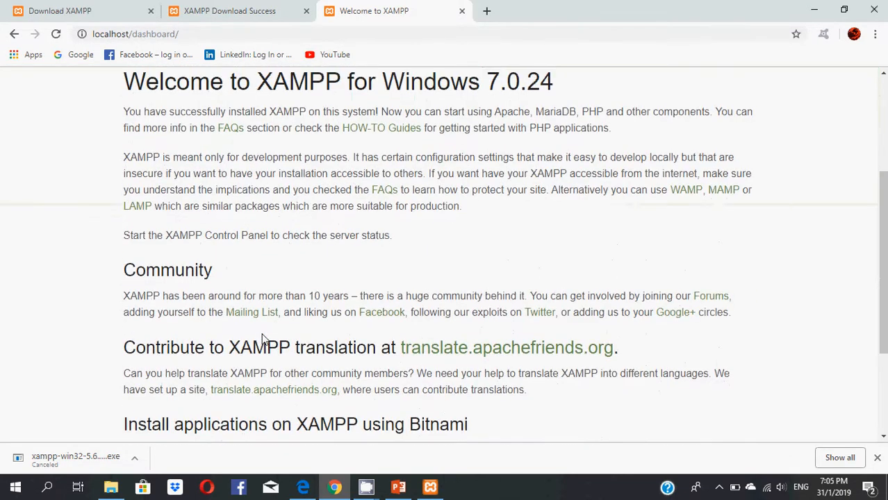
scroll(up, 3)
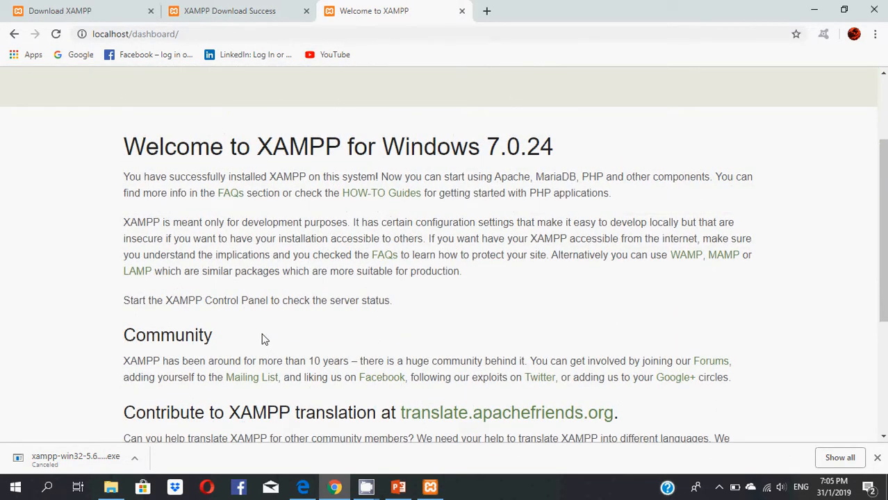
scroll(down, 3)
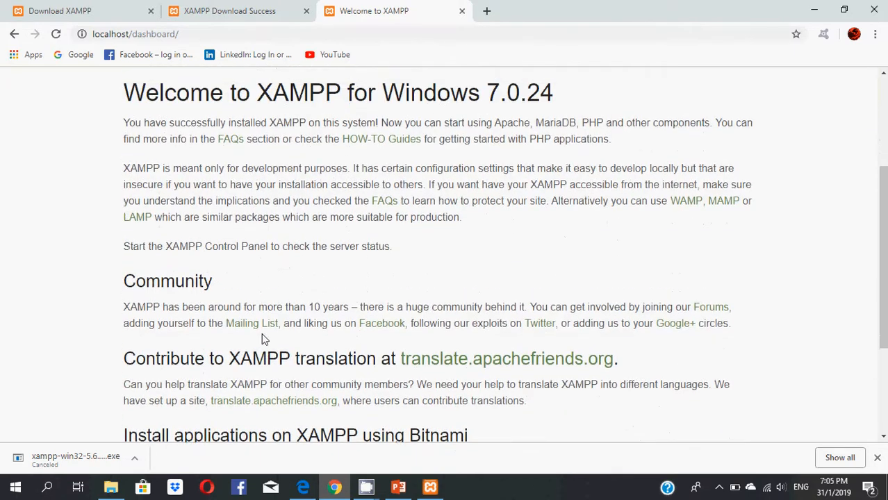
scroll(up, 3)
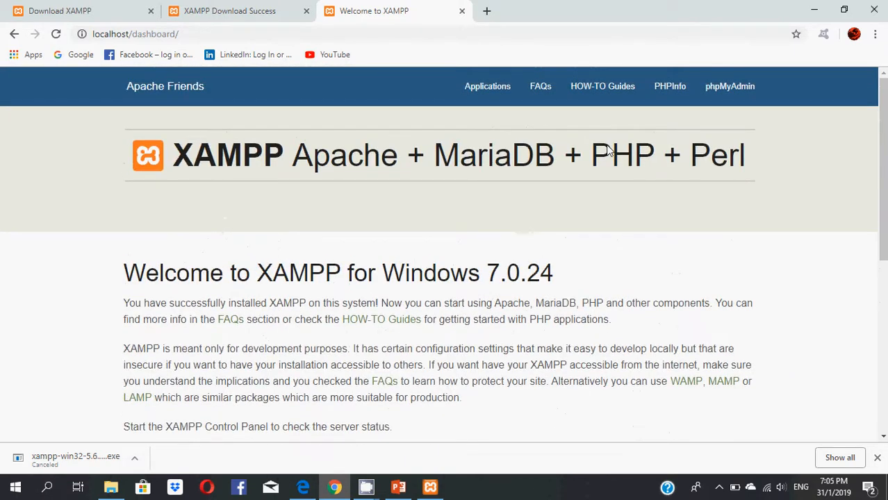
mouse_move(729, 86)
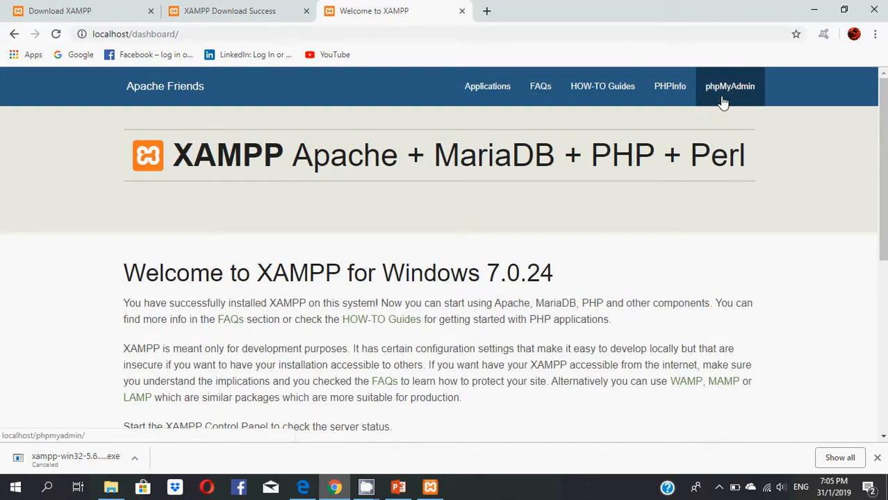
Step: Follow the dashboard's phpMyAdmin link, which shows MySQL connection-refused errors
click(730, 86)
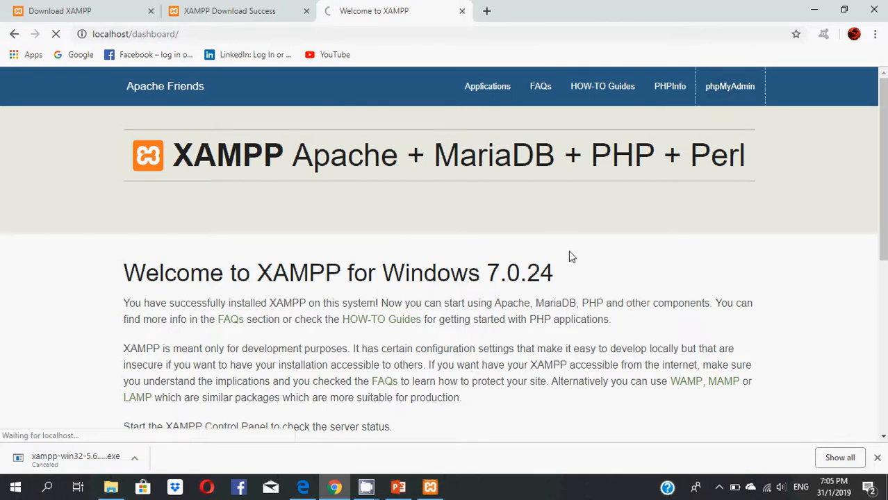
click(730, 86)
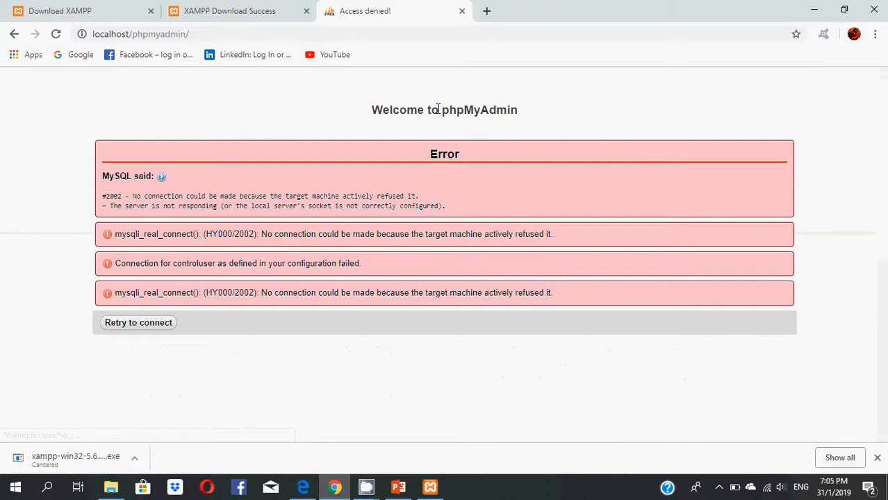
mouse_move(444, 116)
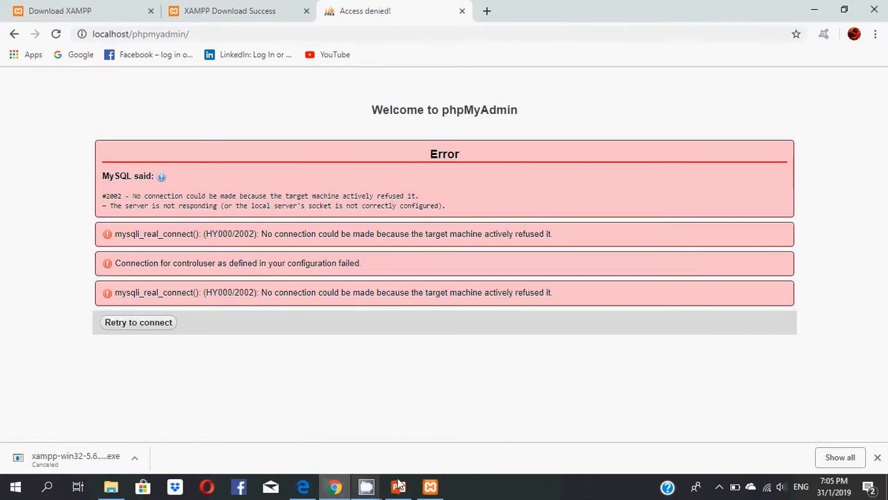
mouse_move(397, 486)
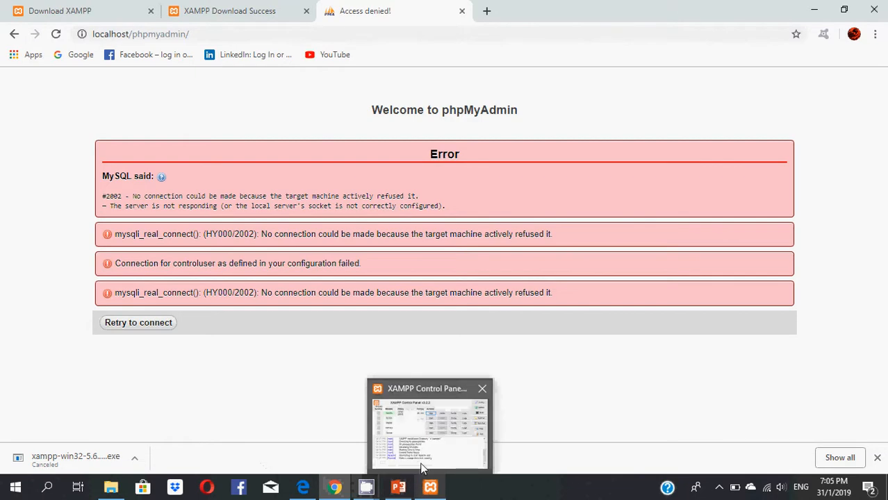
Step: Start MySQL in the XAMPP Control Panel so phpMyAdmin can connect to MariaDB
click(428, 425)
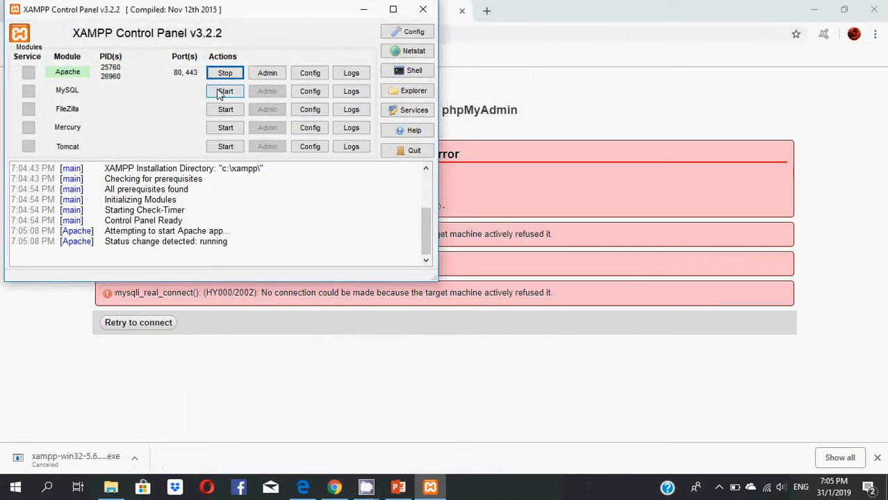
click(225, 91)
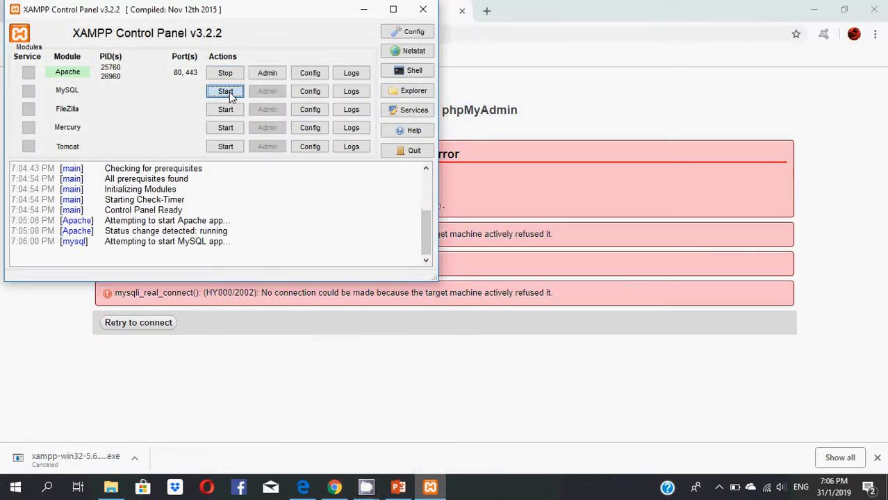
click(225, 92)
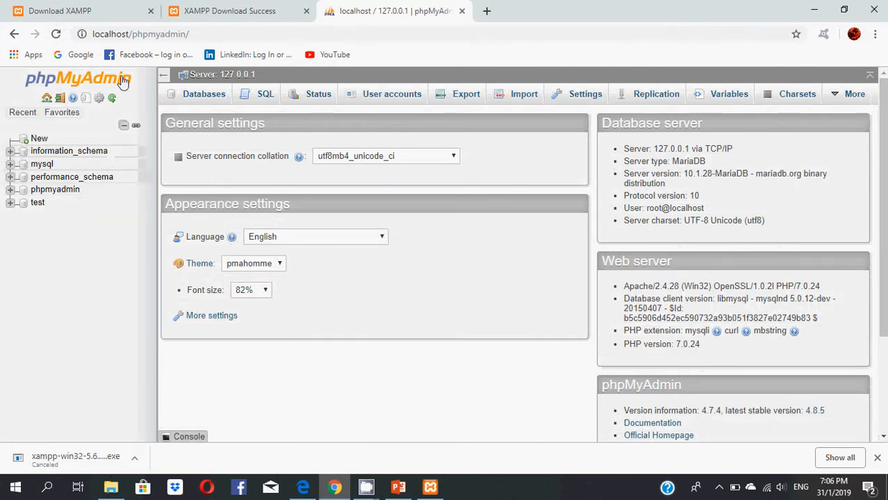
mouse_move(171, 164)
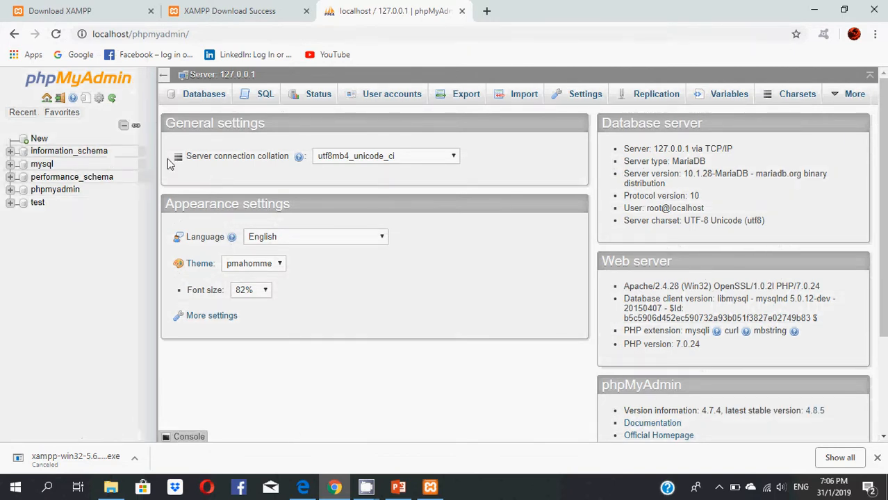
mouse_move(494, 84)
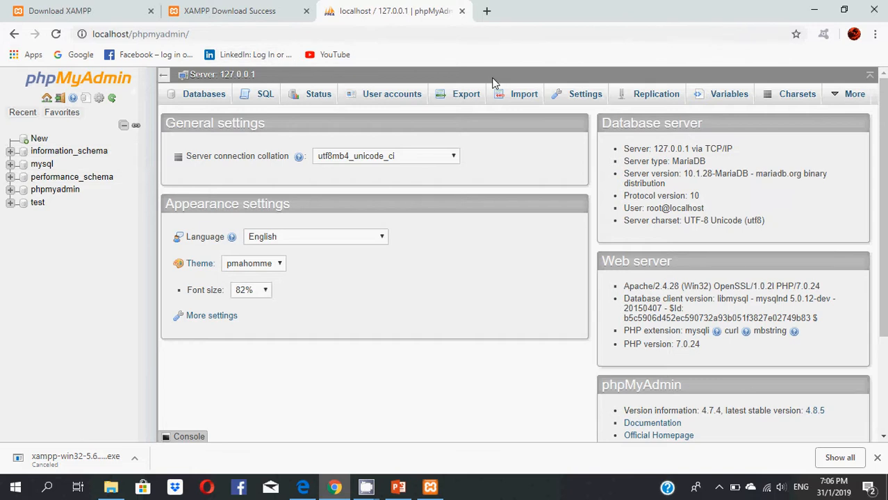
mouse_move(814, 8)
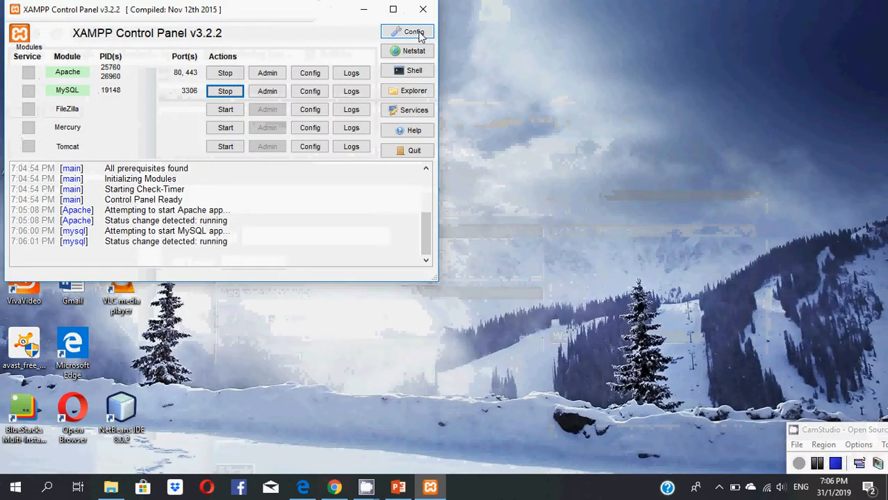
mouse_move(361, 12)
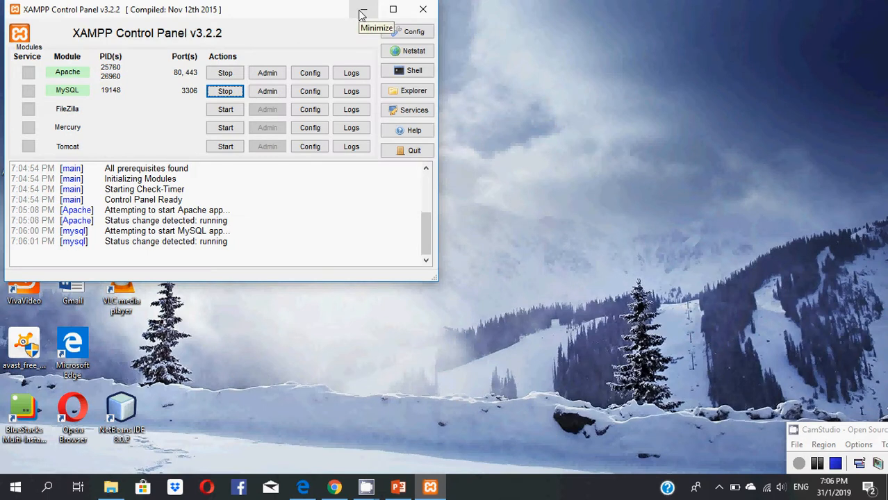
Step: Minimize the XAMPP Control Panel, leaving Apache and MySQL running behind the desktop
click(361, 8)
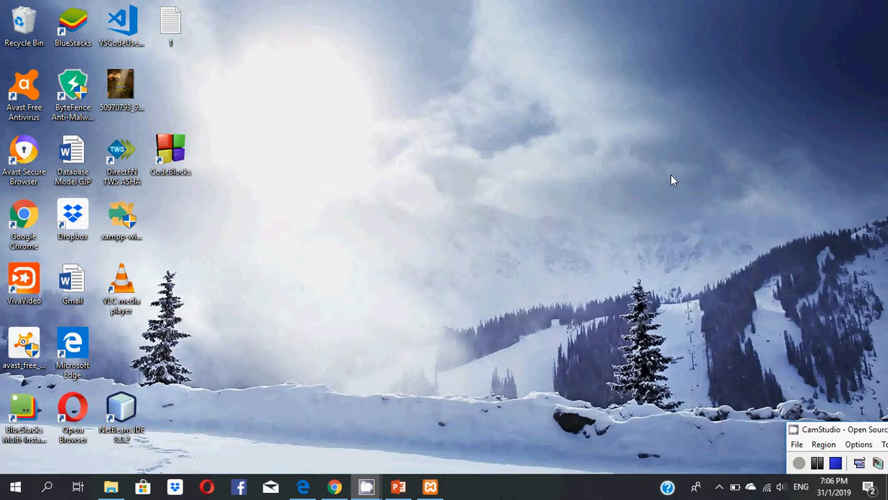
mouse_move(731, 268)
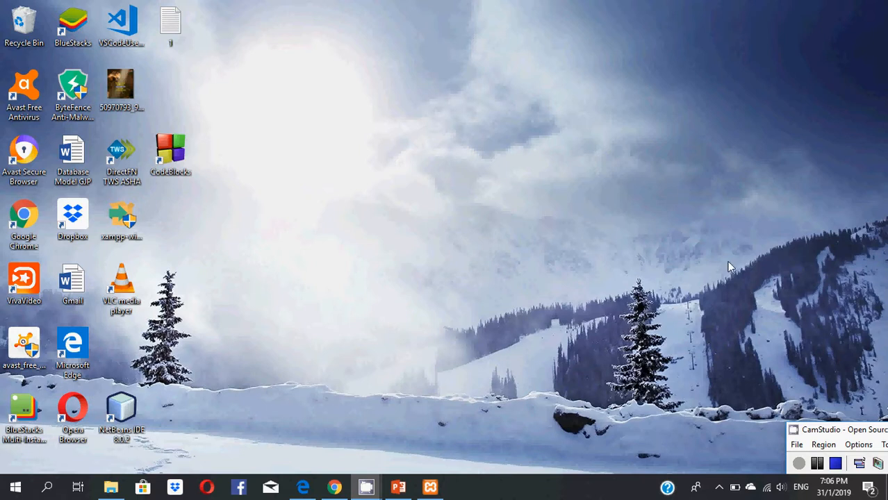
mouse_move(751, 334)
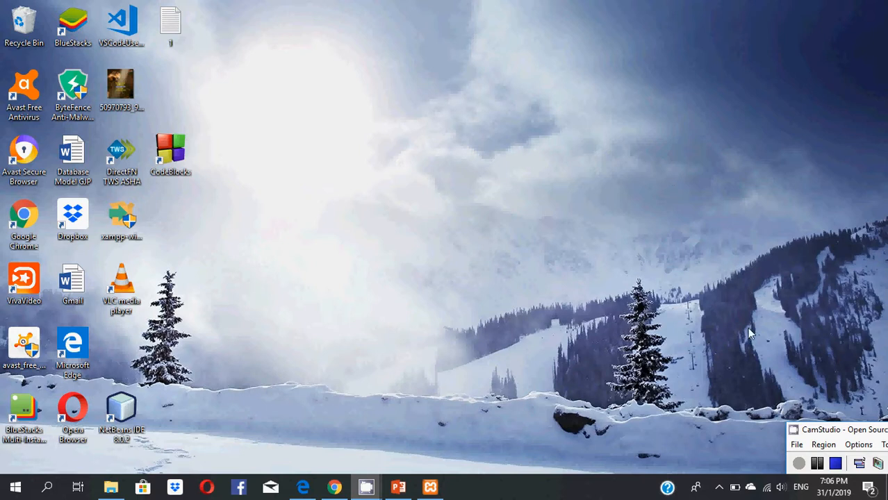